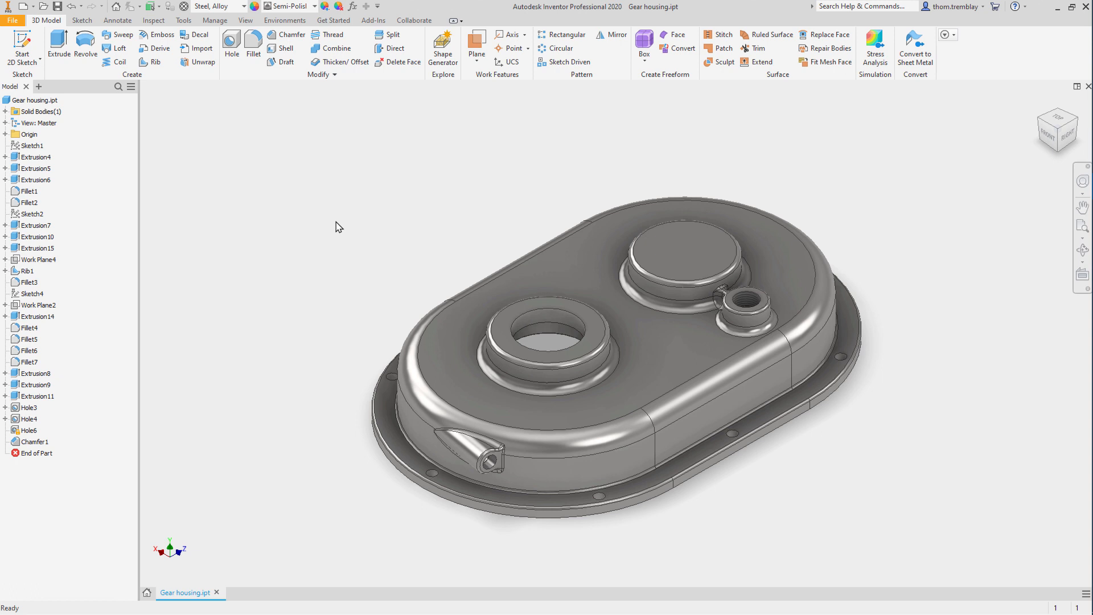
mouse_move(264, 115)
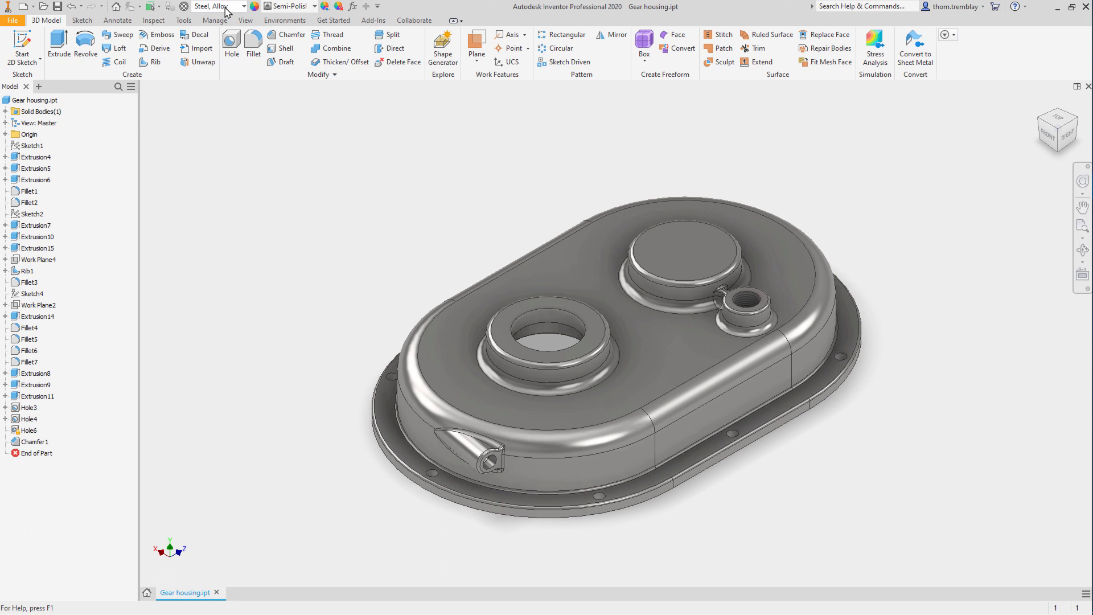
Step: Set the housing material to Aluminum 6061 after briefly trying Wood (Walnut)
left_click(240, 7)
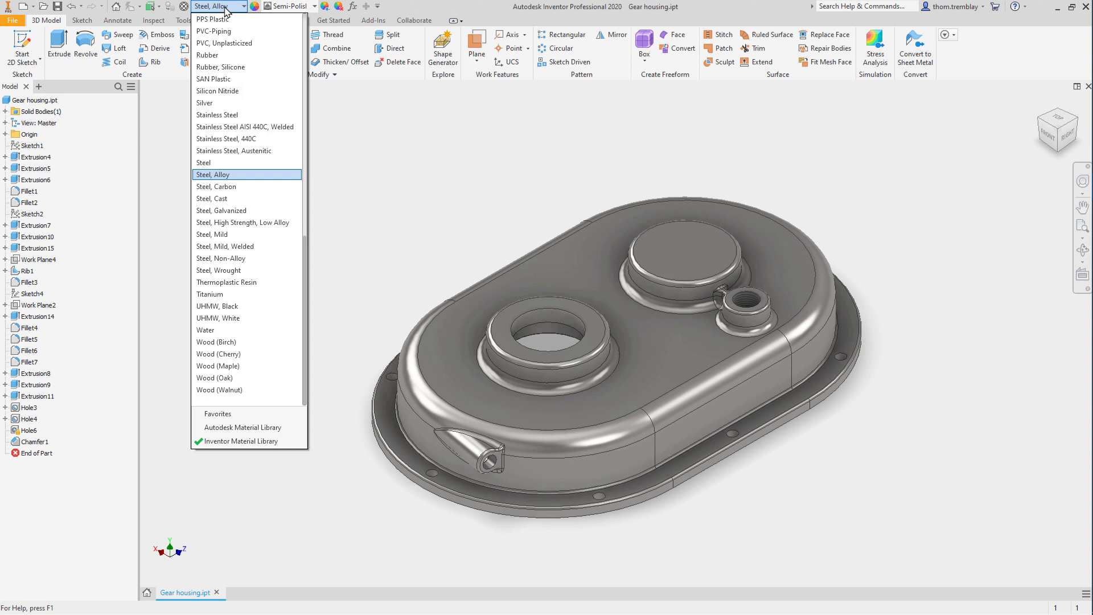
mouse_move(223, 366)
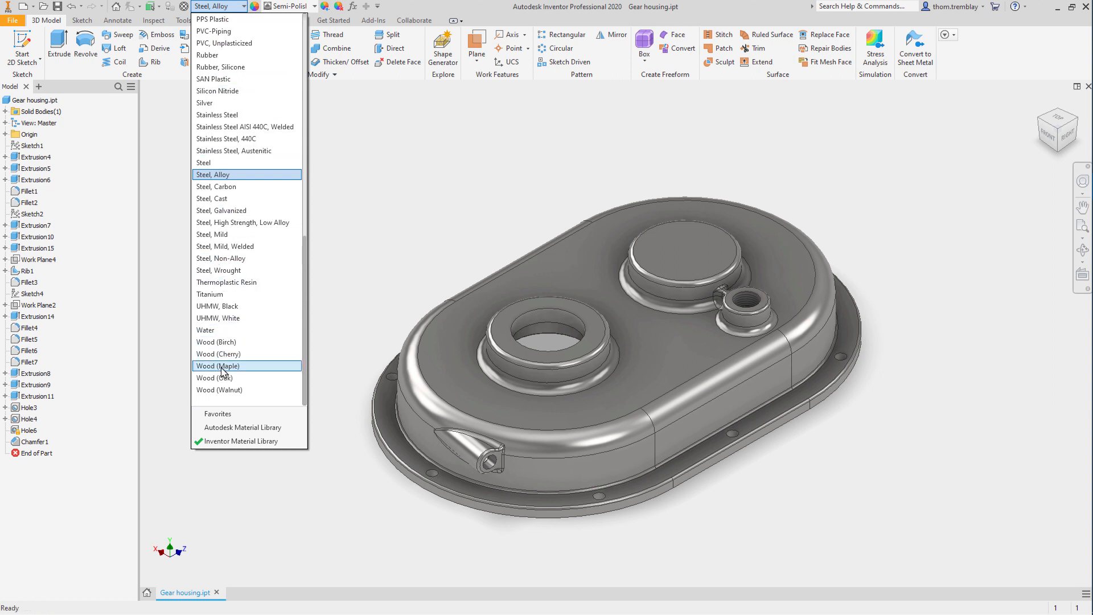
left_click(221, 389)
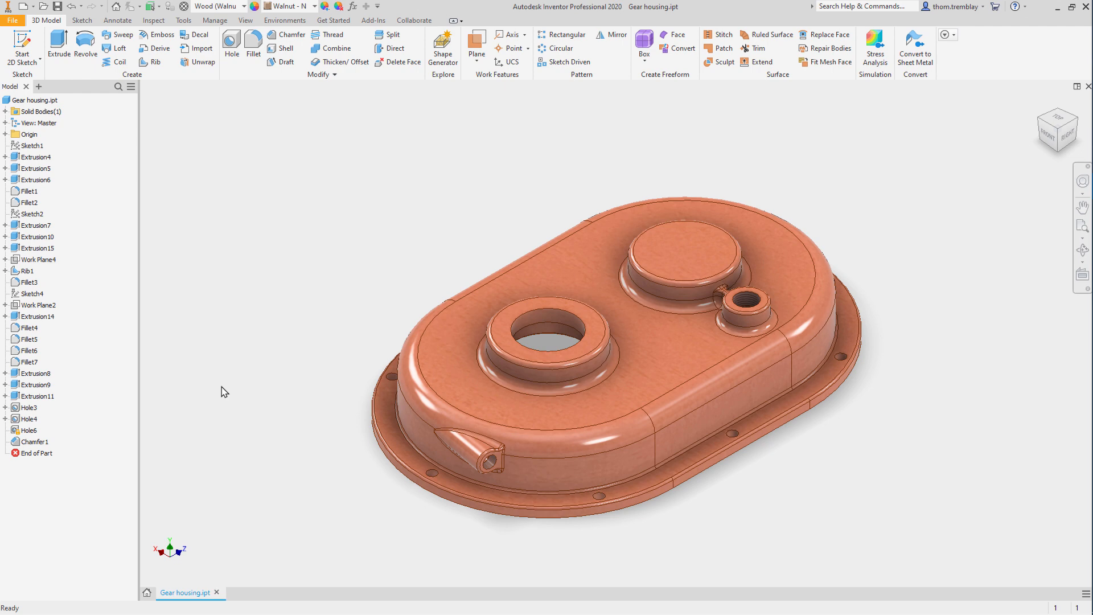
mouse_move(264, 267)
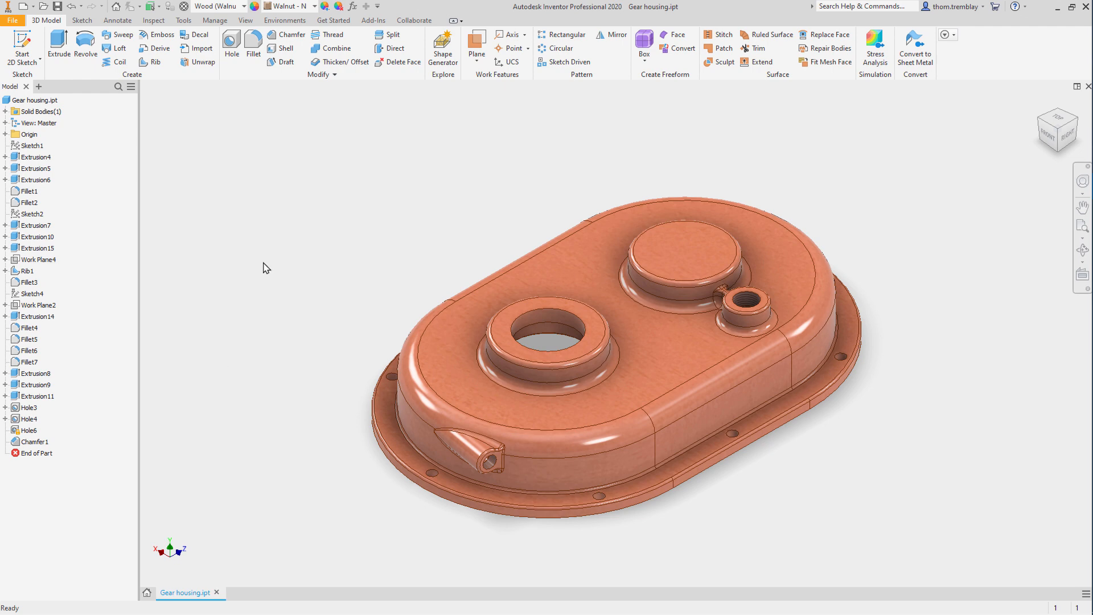
left_click(216, 6)
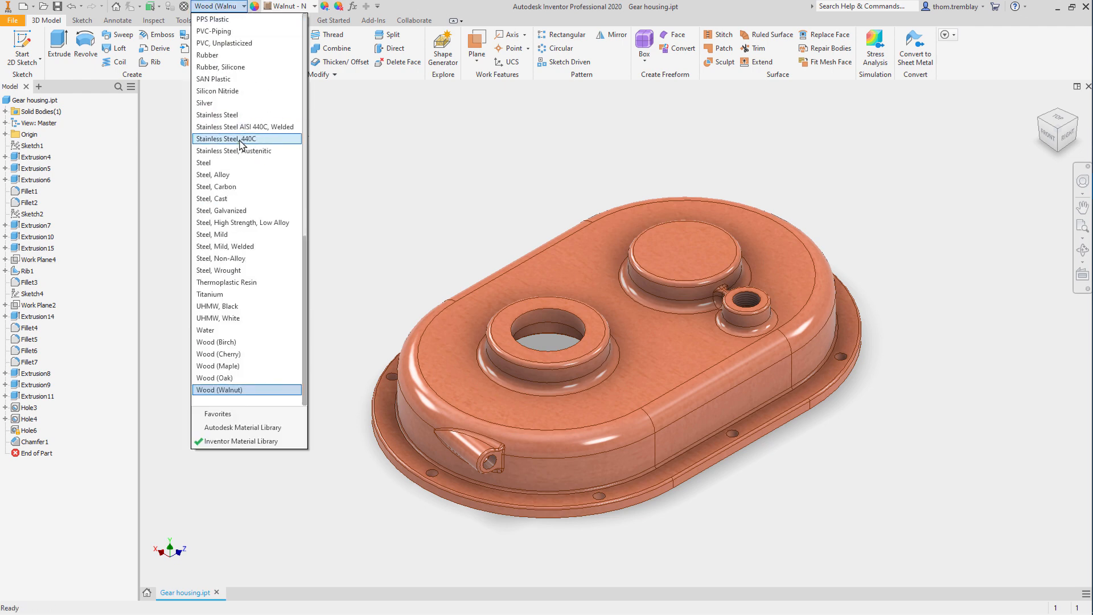
scroll("up", 3)
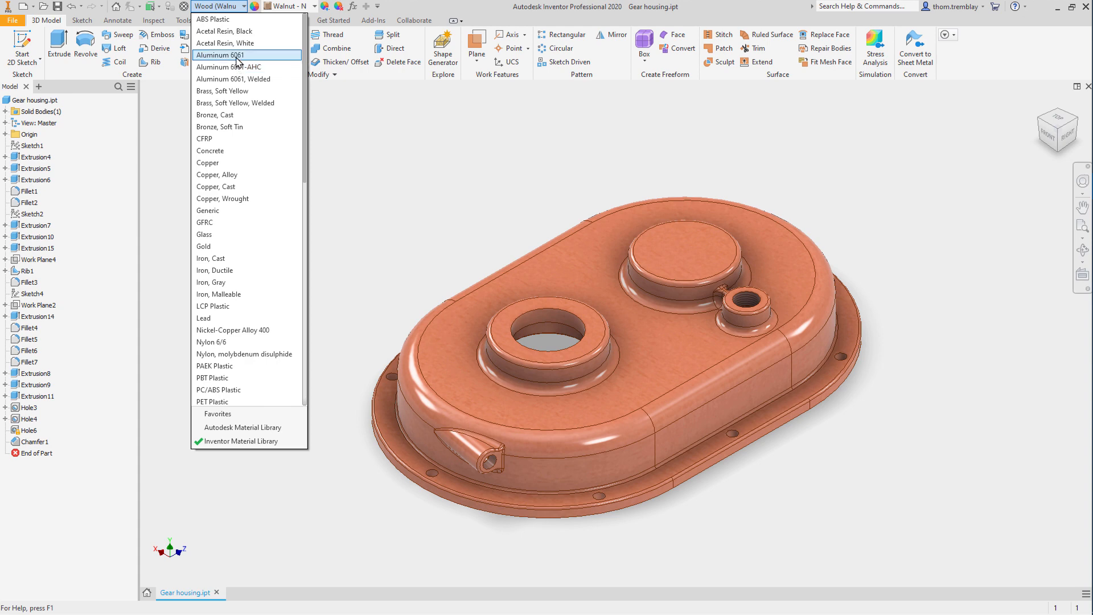
left_click(221, 55)
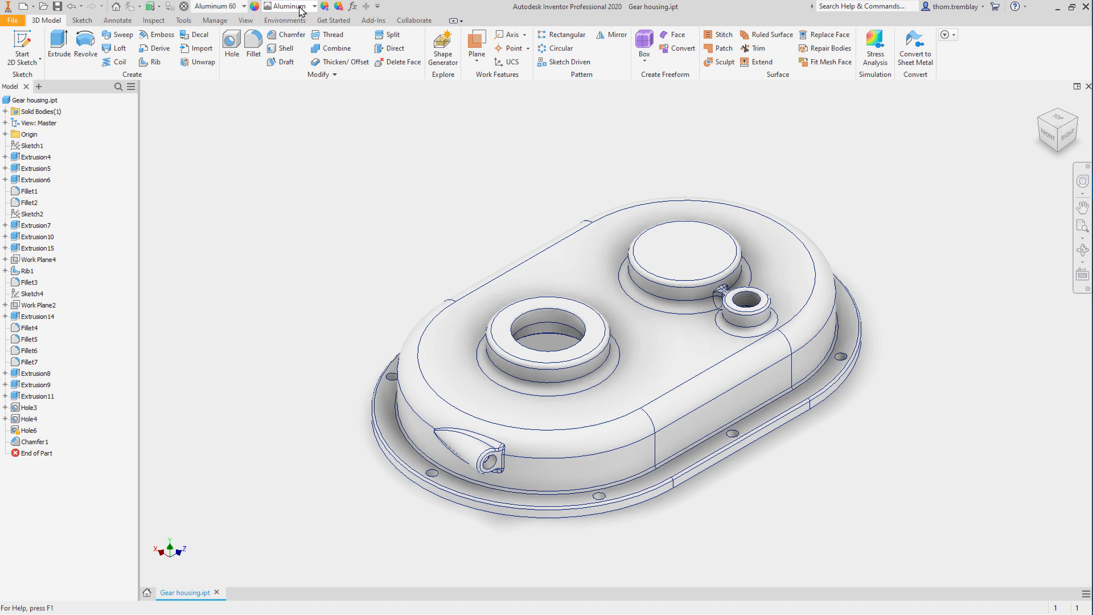
Step: Apply the Smooth - Navy appearance to the housing after briefly trying Canary
left_click(287, 6)
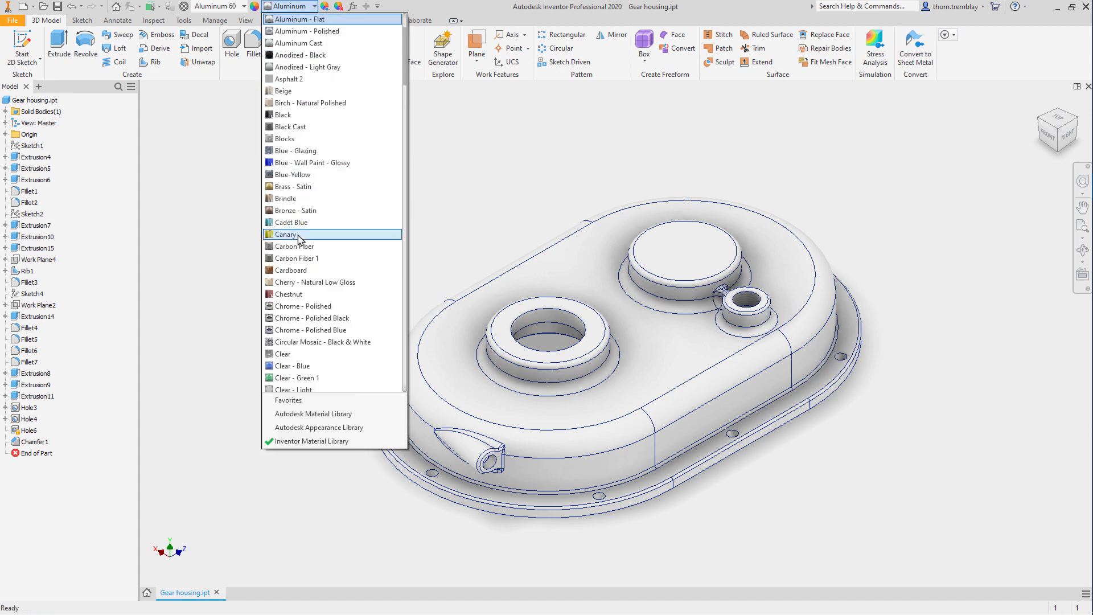
left_click(285, 234)
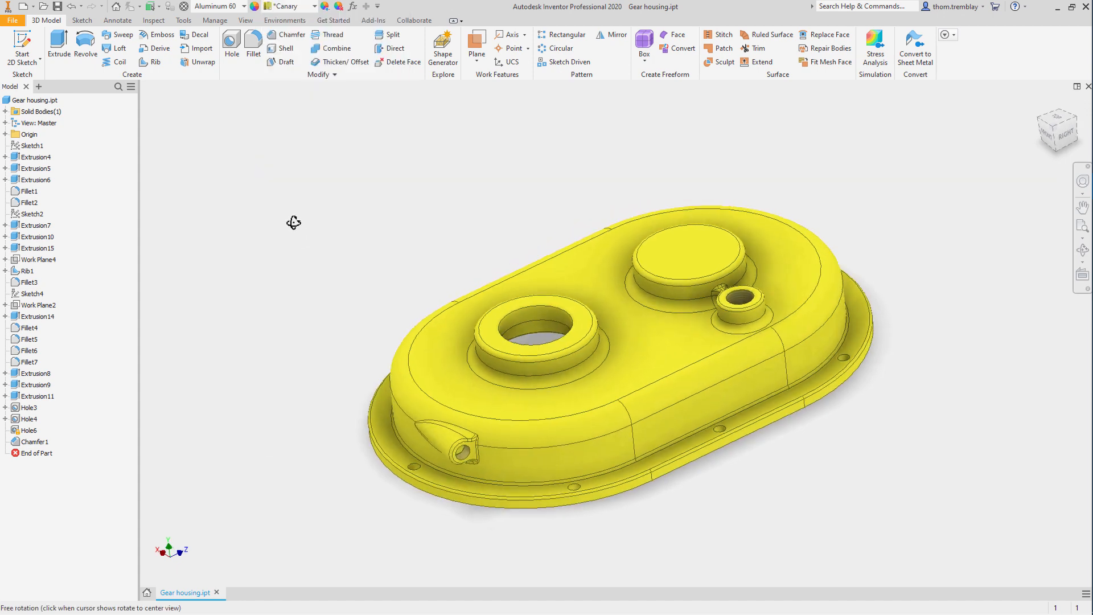
left_click_drag(292, 223, 284, 198)
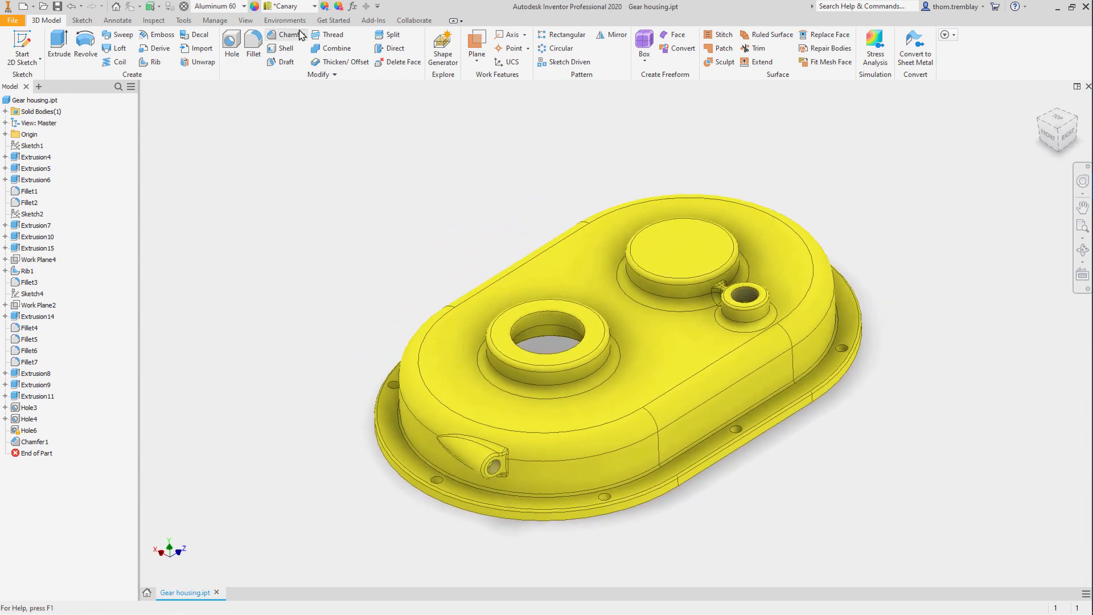
left_click(310, 5)
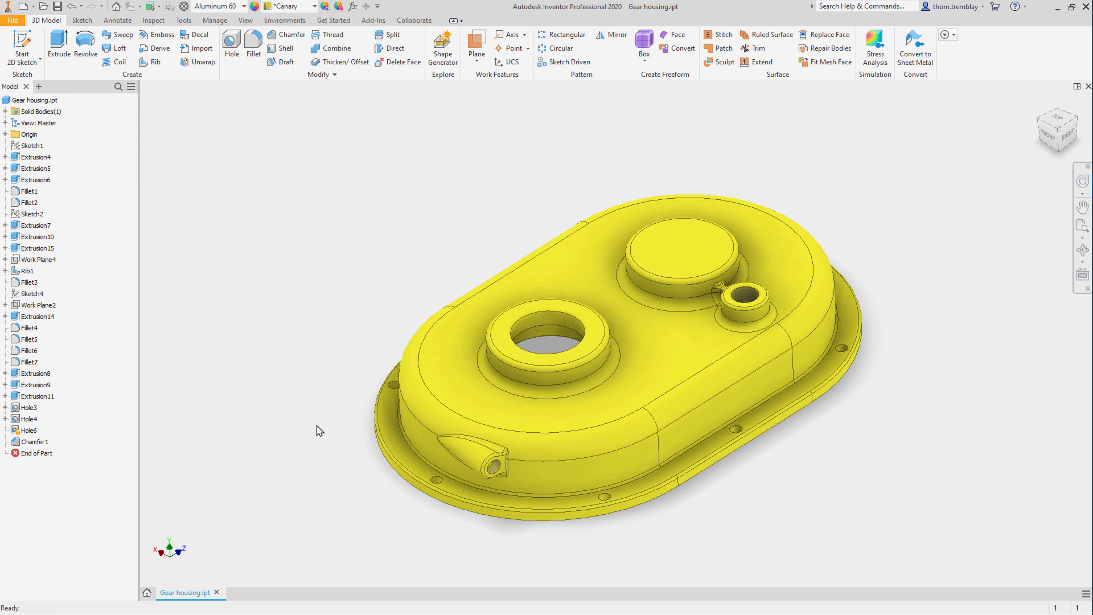
left_click(311, 5)
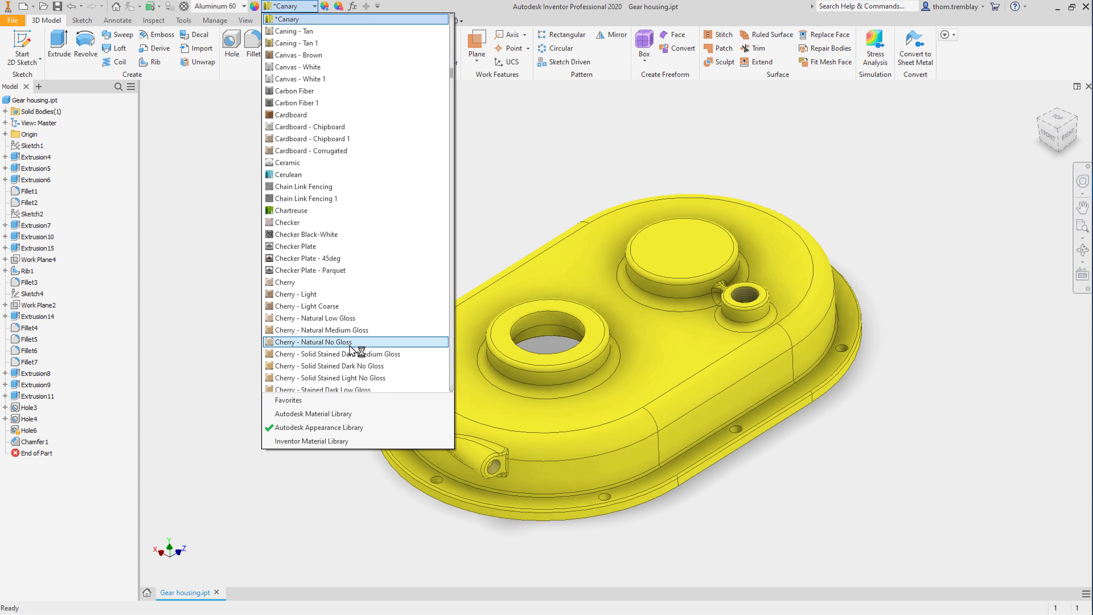
scroll("down", 3)
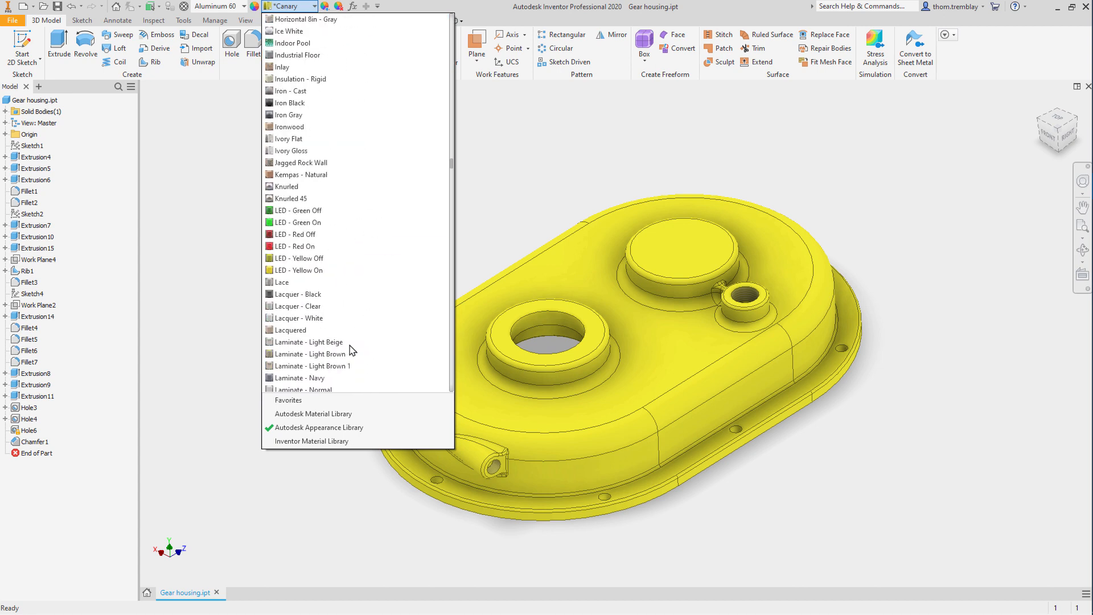
scroll("down", 3)
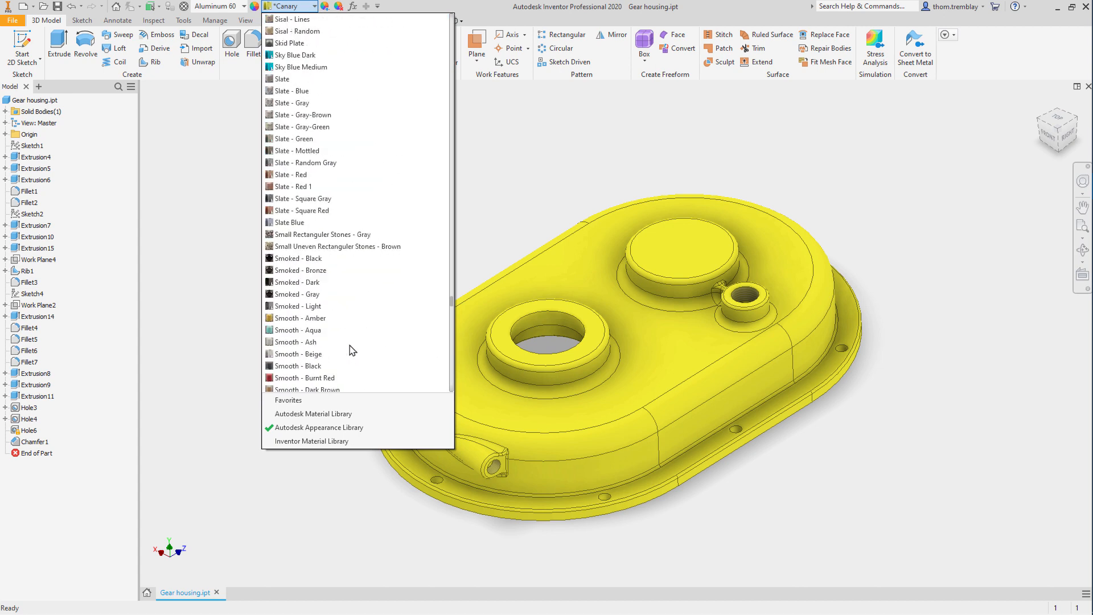
left_click(300, 341)
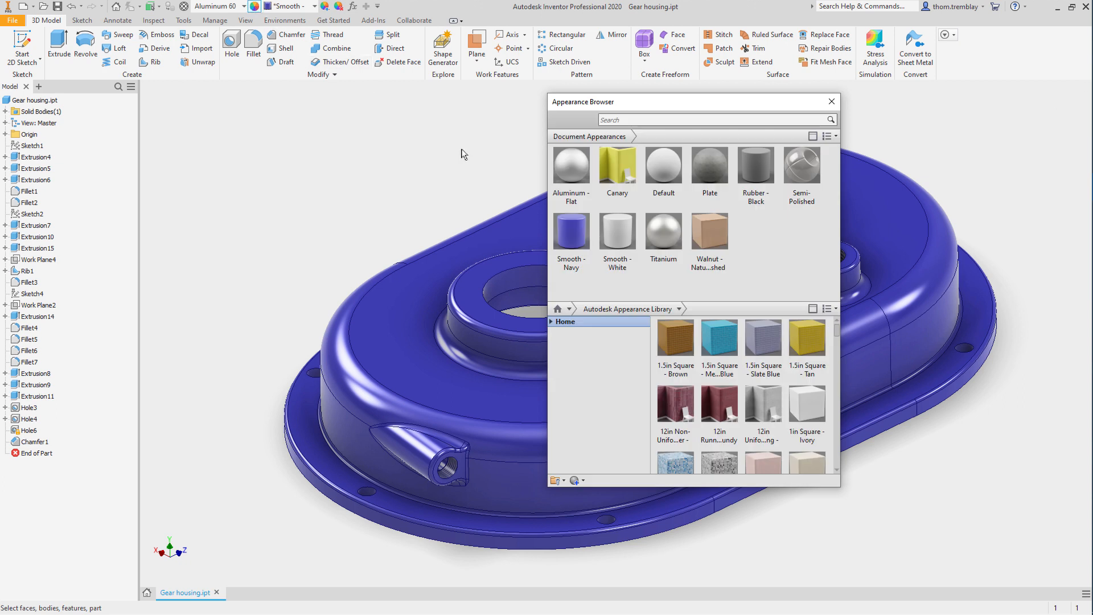
Step: Add an AlloySand2_bump.bmp relief pattern with amount 0.25 to Smooth - Navy
double_click(570, 233)
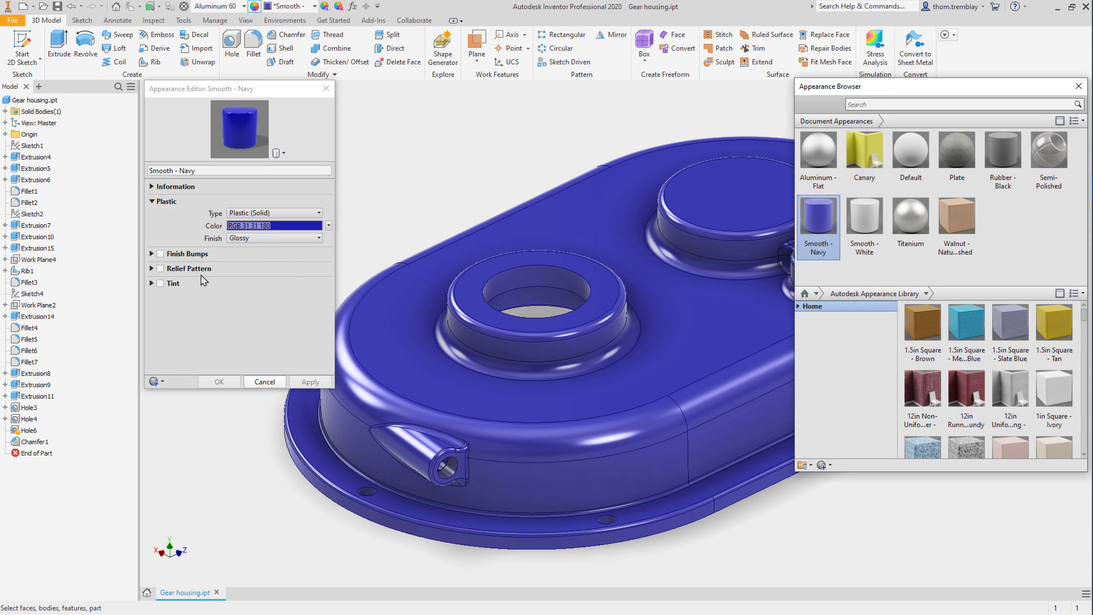
left_click(159, 268)
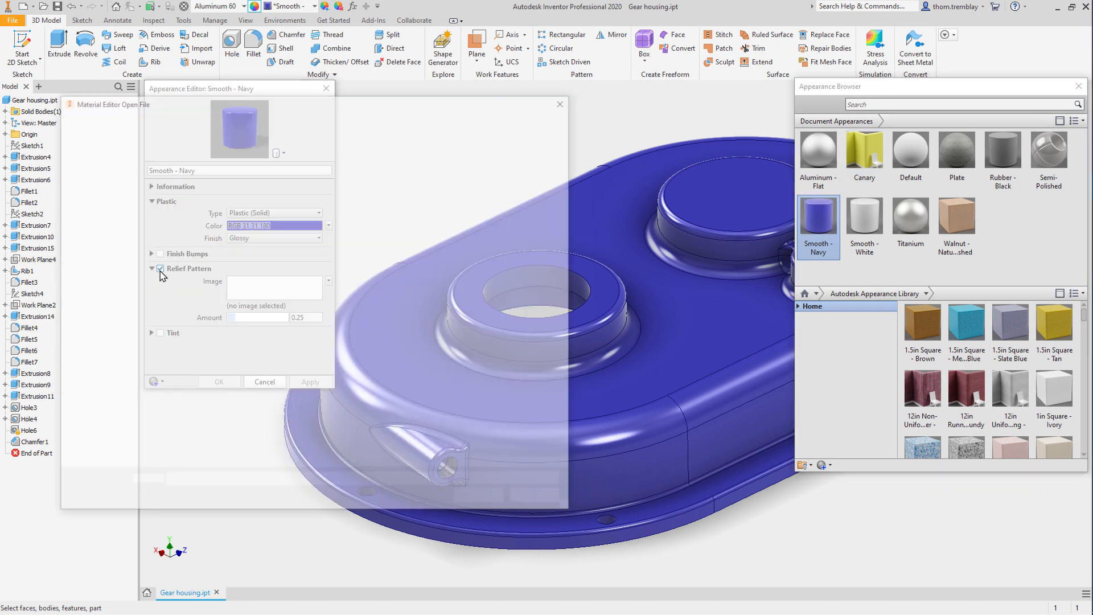
left_click(327, 280)
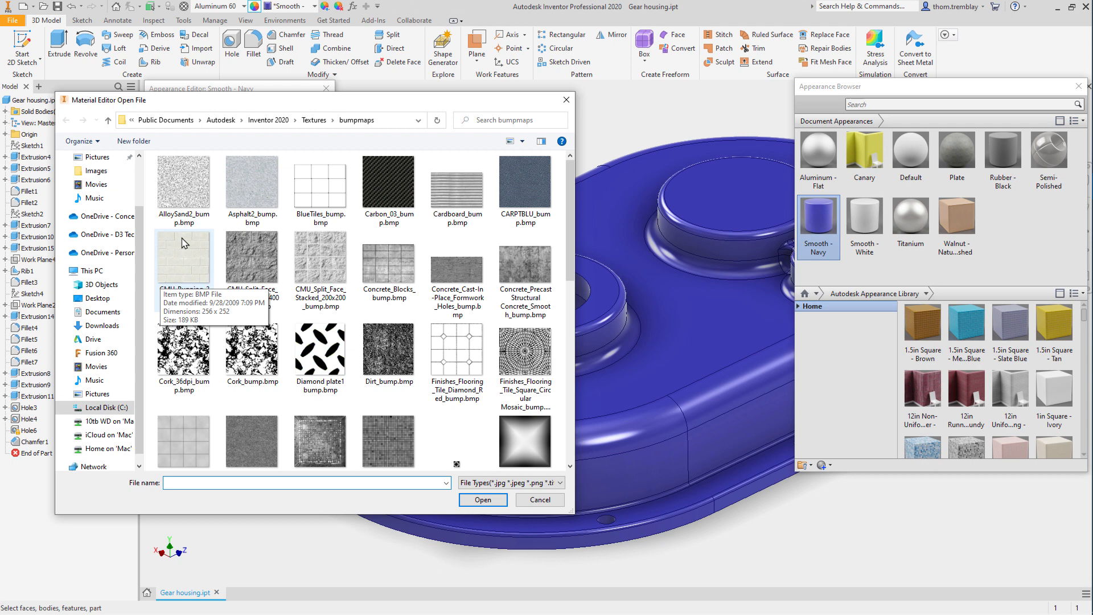
left_click(184, 179)
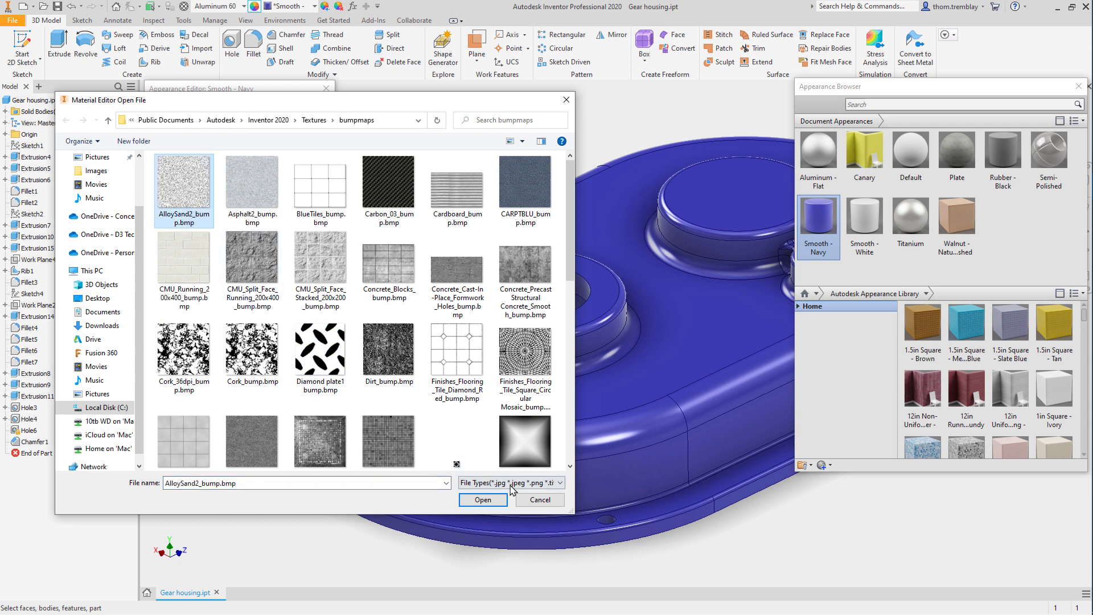
left_click(482, 499)
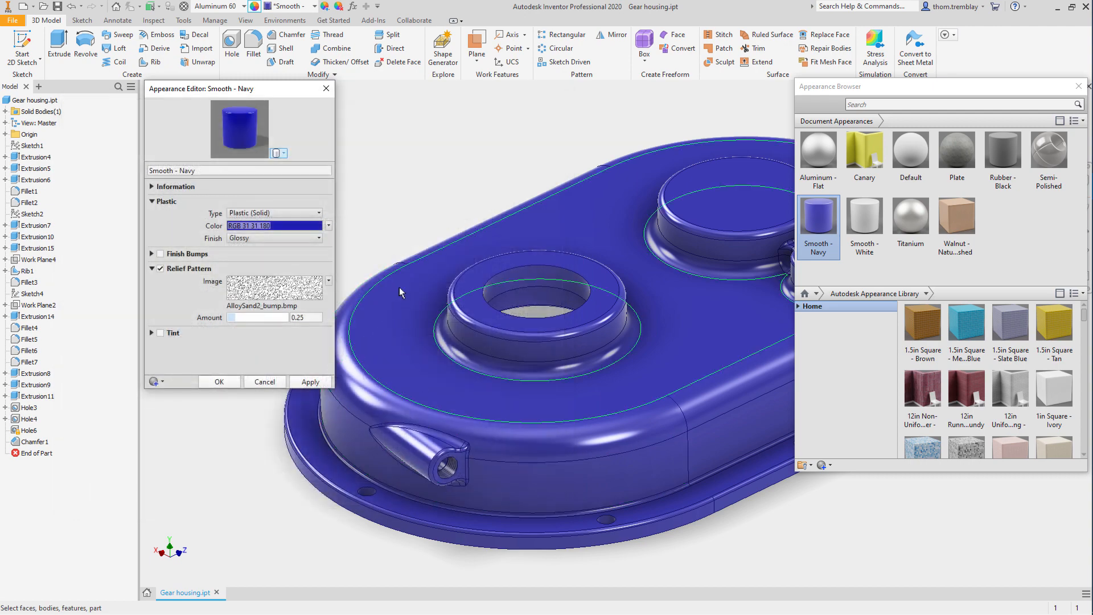
left_click(310, 381)
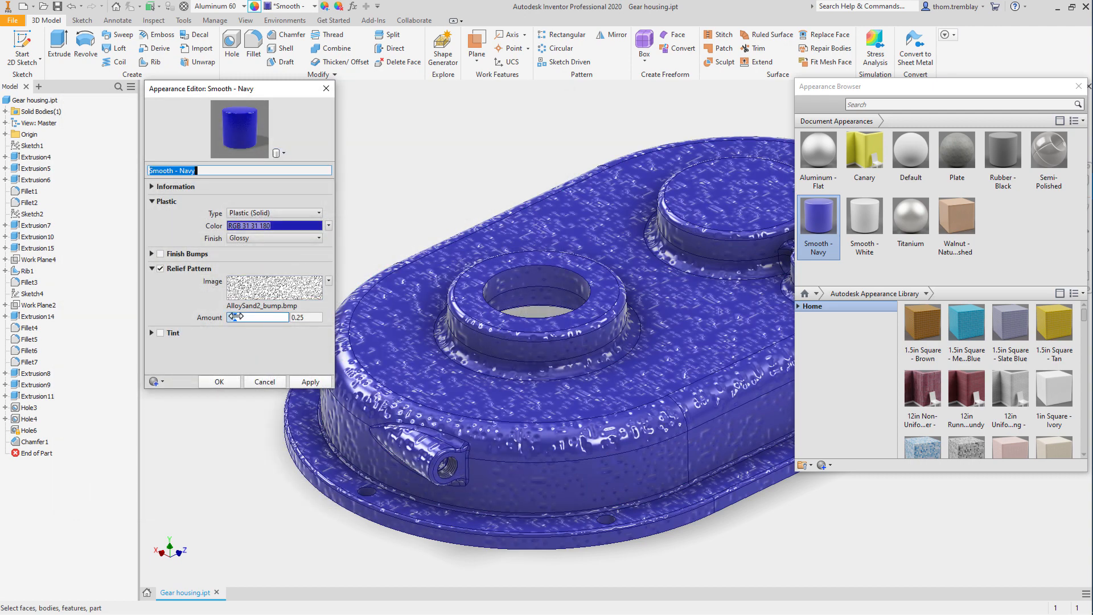
mouse_move(244, 317)
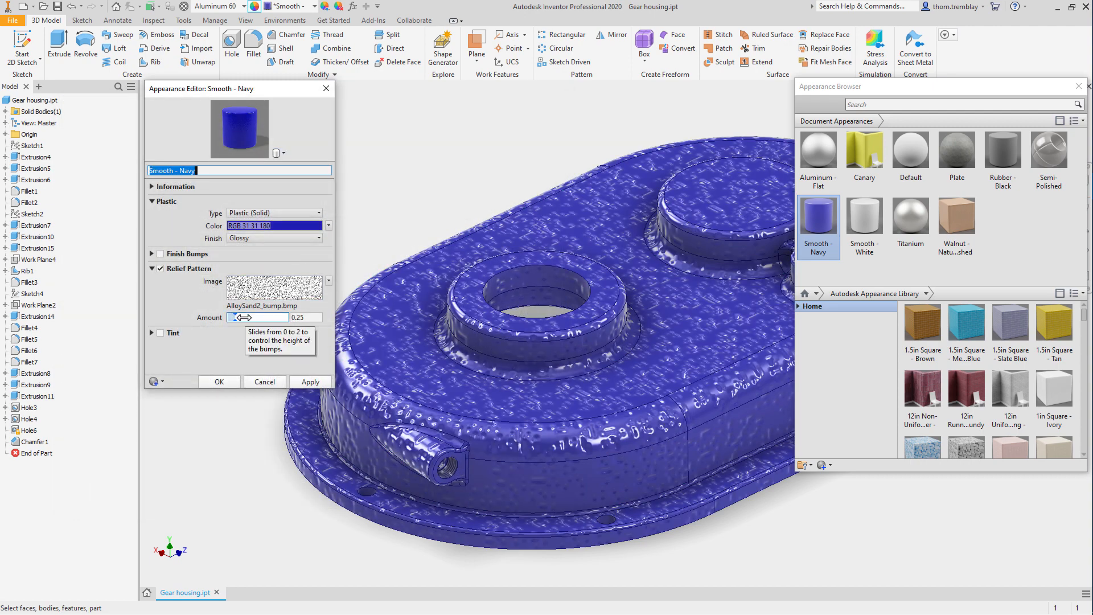
mouse_move(556, 218)
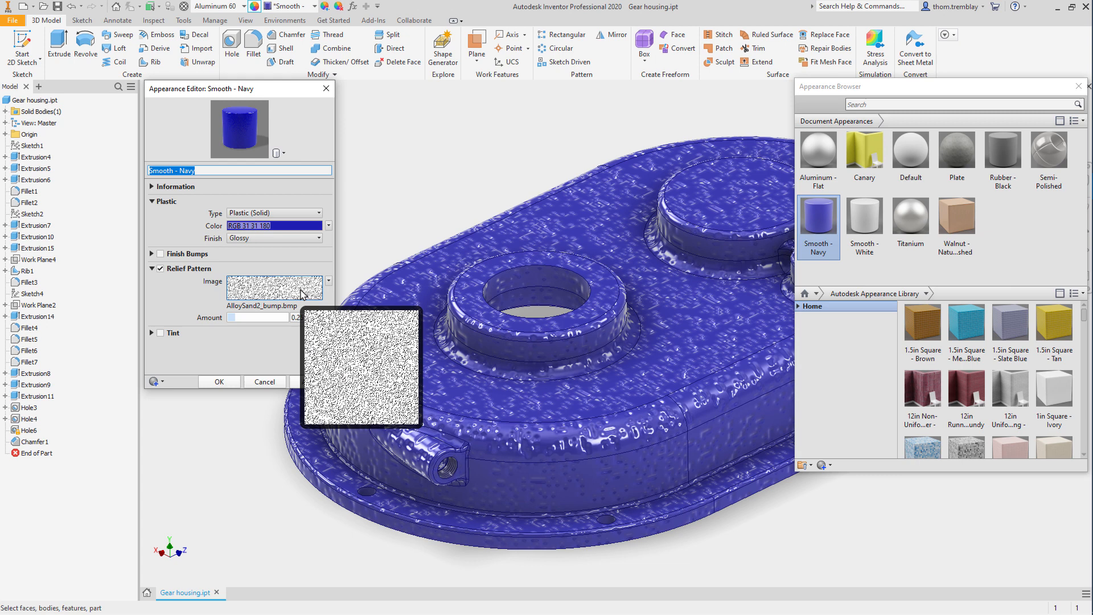
Step: Lower the Smooth - Navy relief amount to 0.12, switch the finish to Matte, and confirm
left_click(273, 286)
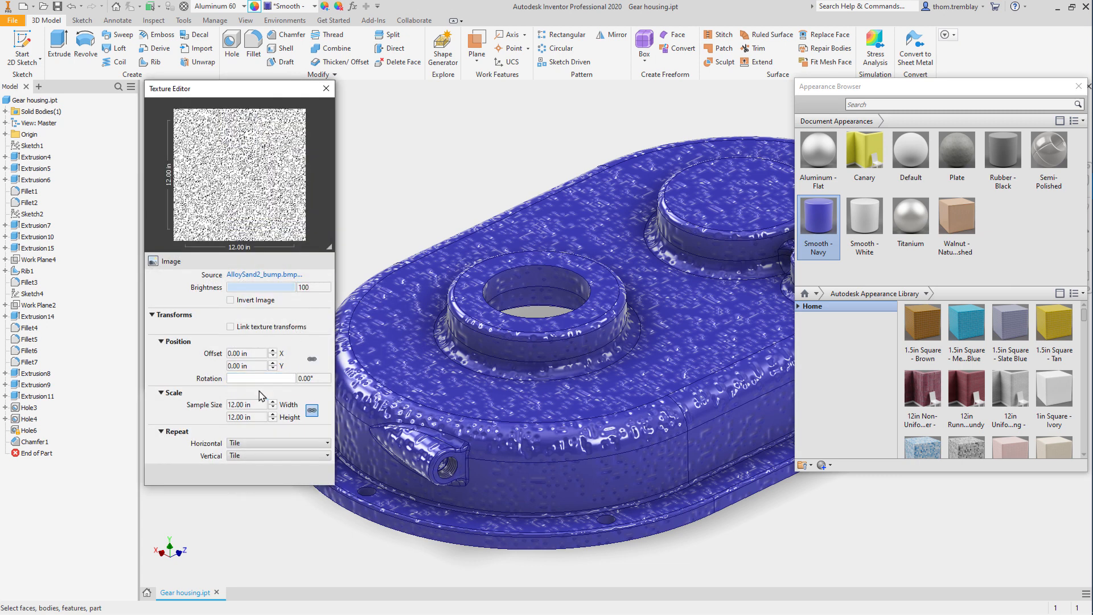
triple_click(243, 404)
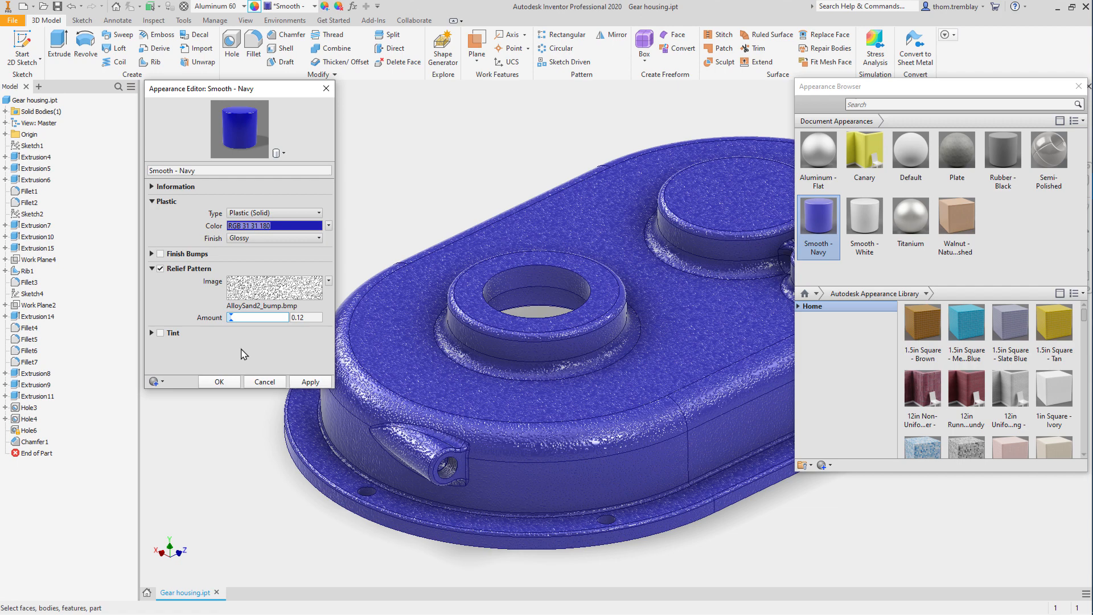
left_click(317, 238)
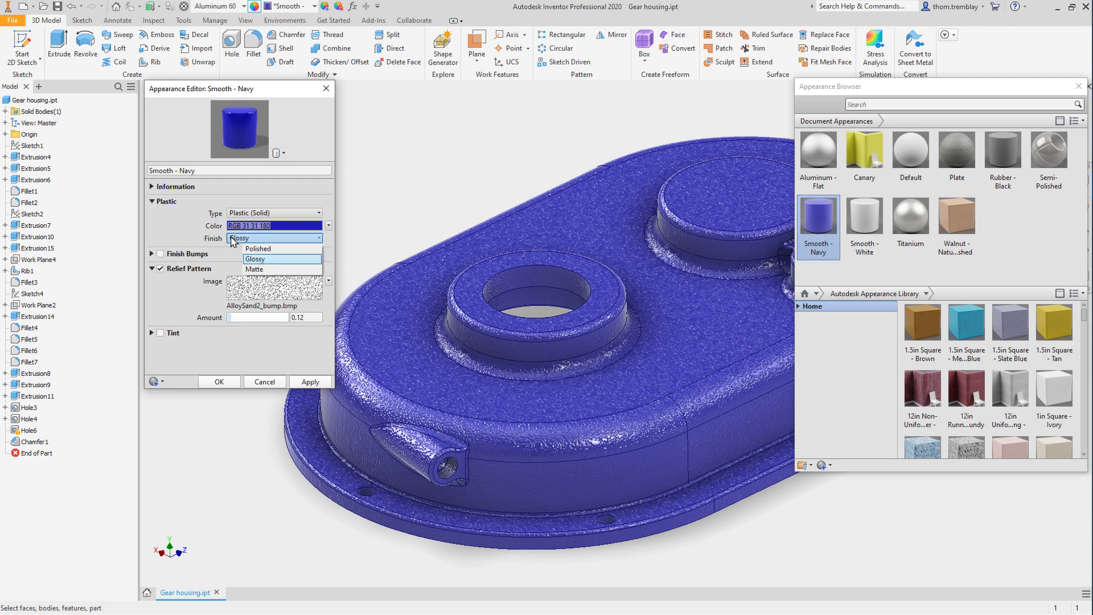
left_click(255, 269)
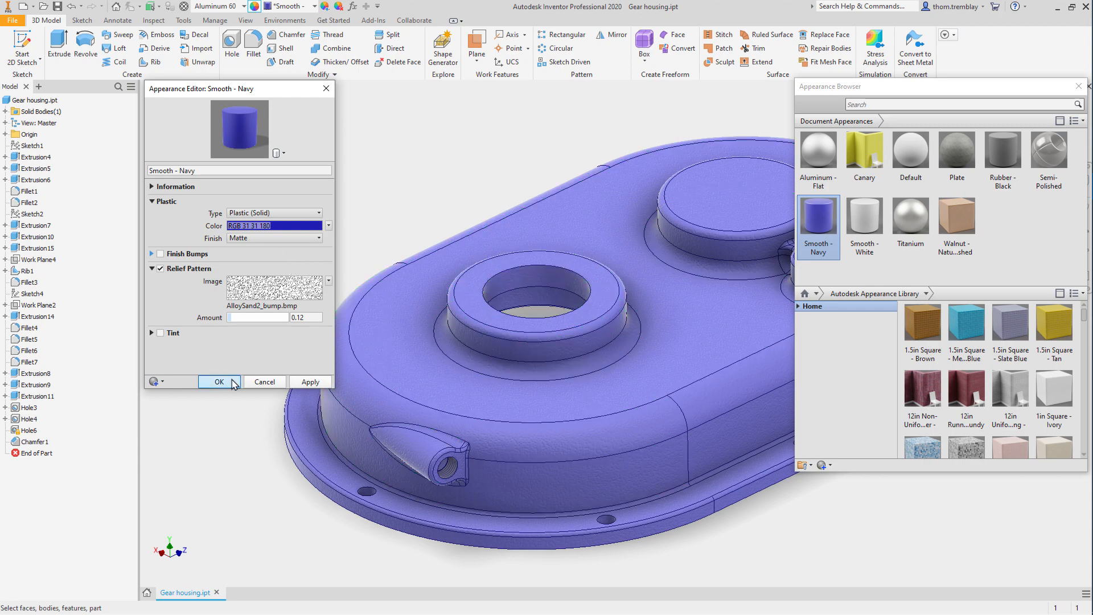
left_click(218, 381)
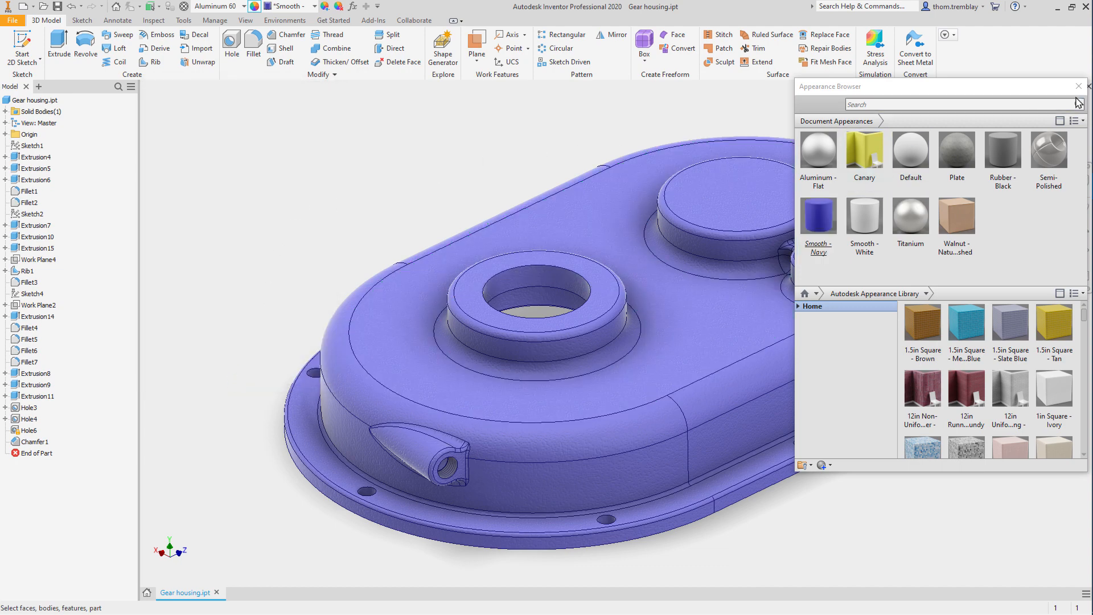
Step: Select Extrusion8–11, Hole3–6 and Chamfer1 and give them a light grey appearance
left_click(1079, 85)
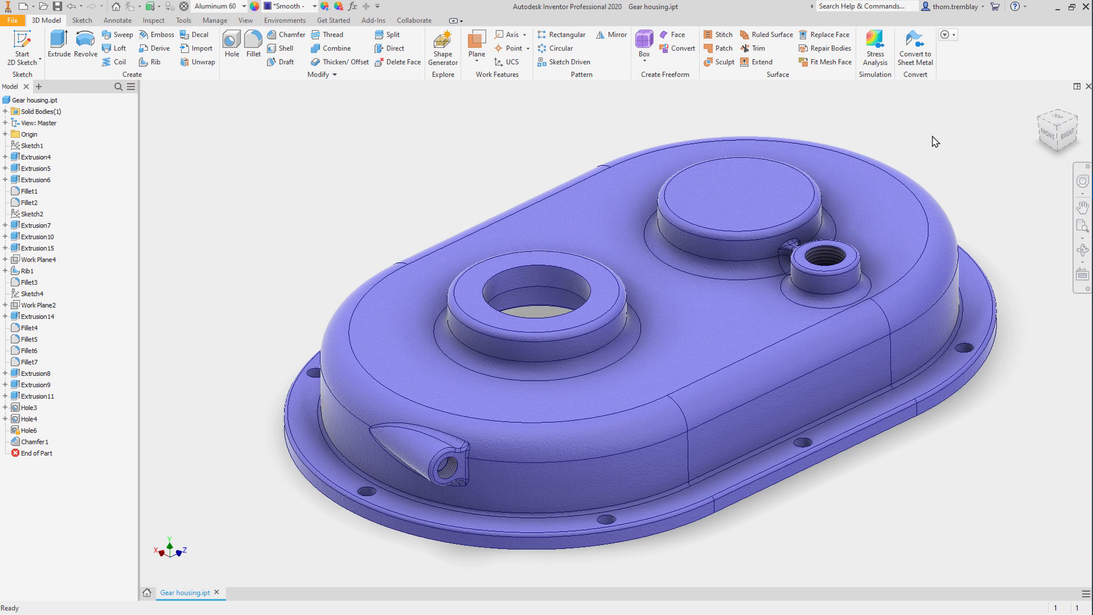
mouse_move(397, 204)
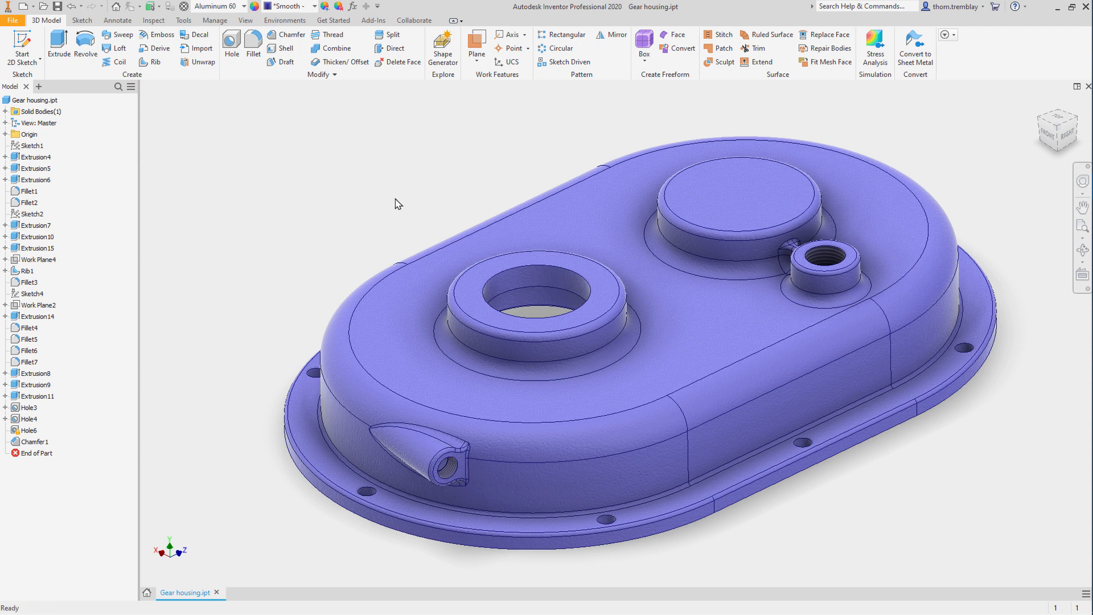
left_click(34, 373)
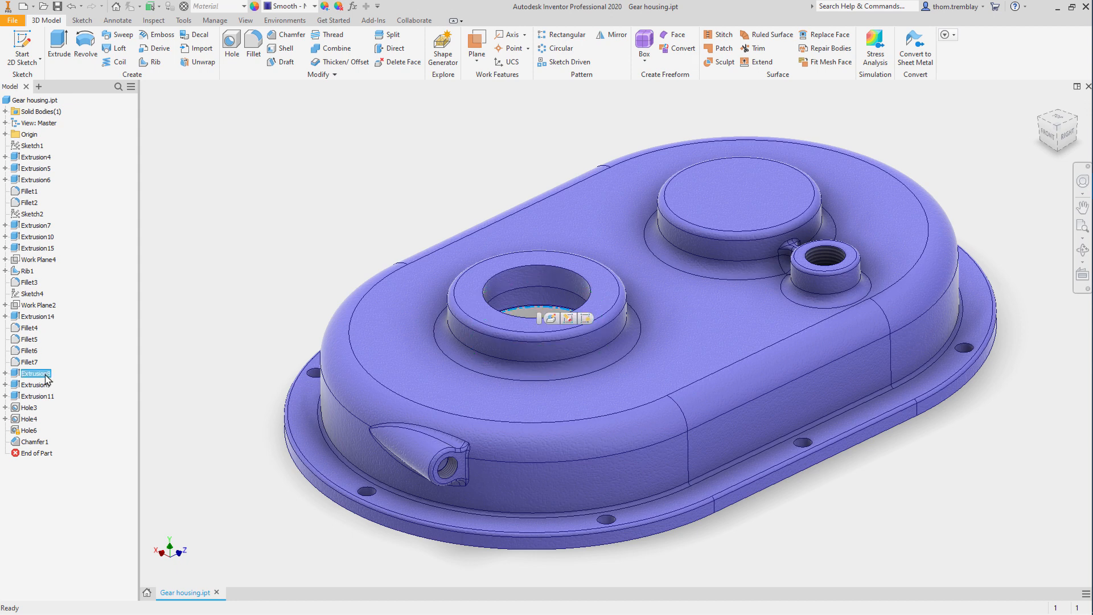
left_click(34, 384)
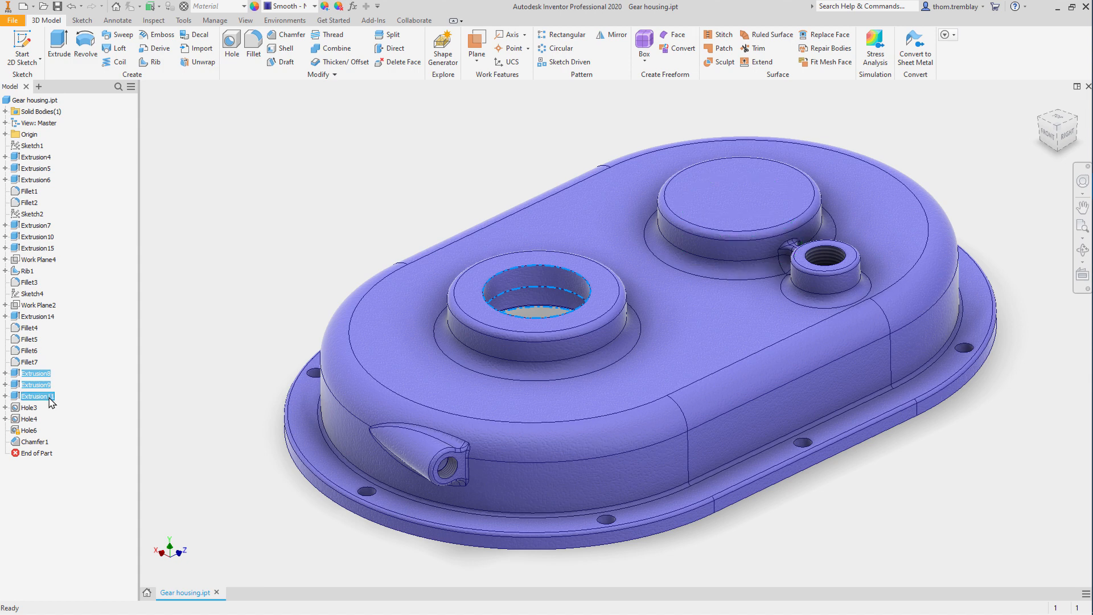
left_click(29, 407)
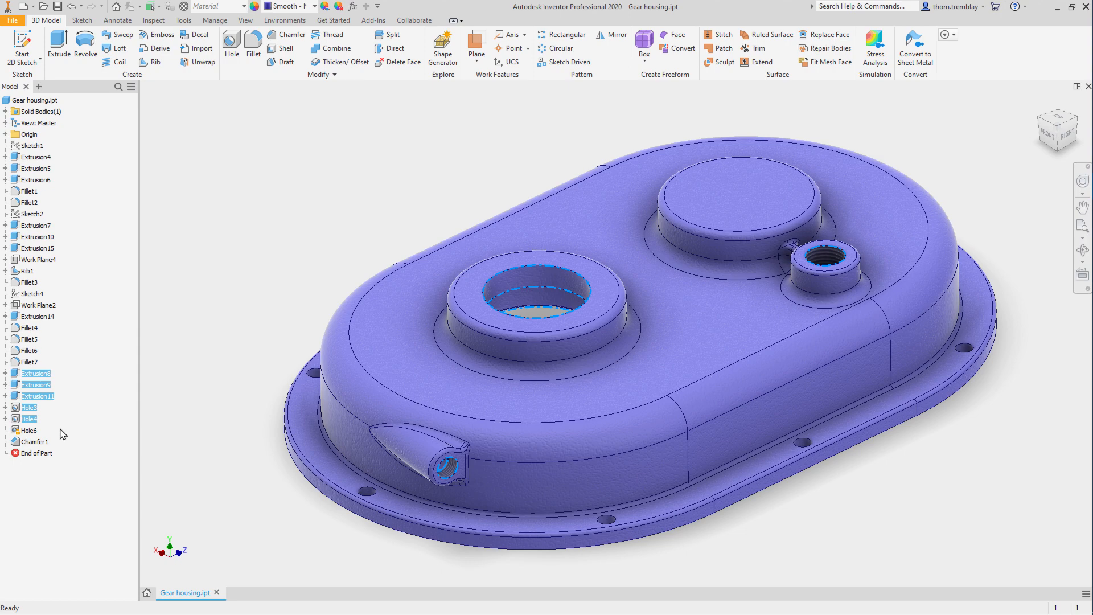
left_click(28, 429)
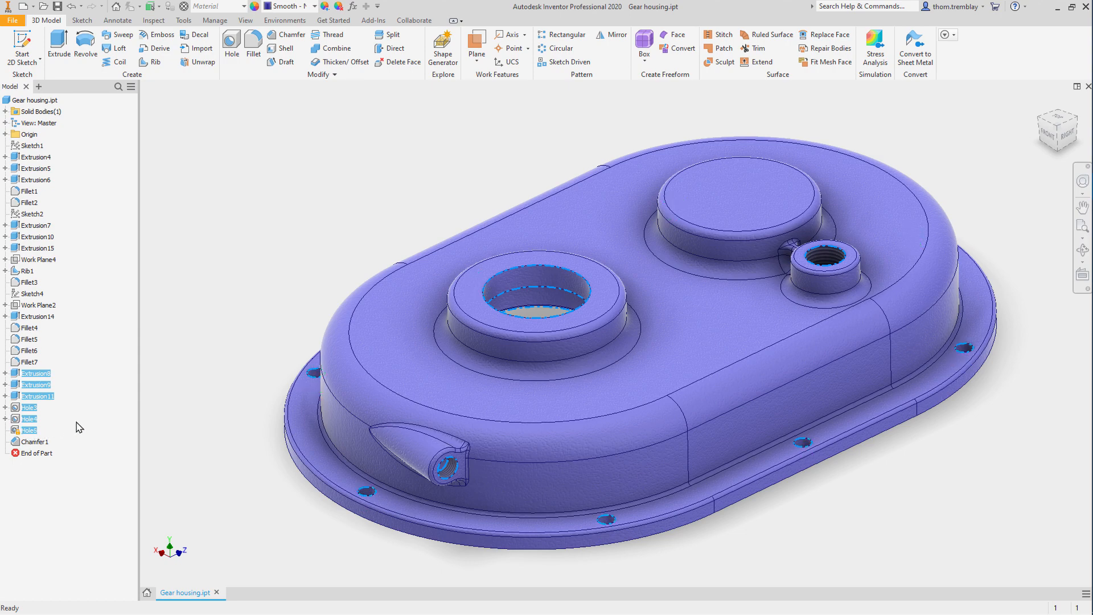
mouse_move(186, 344)
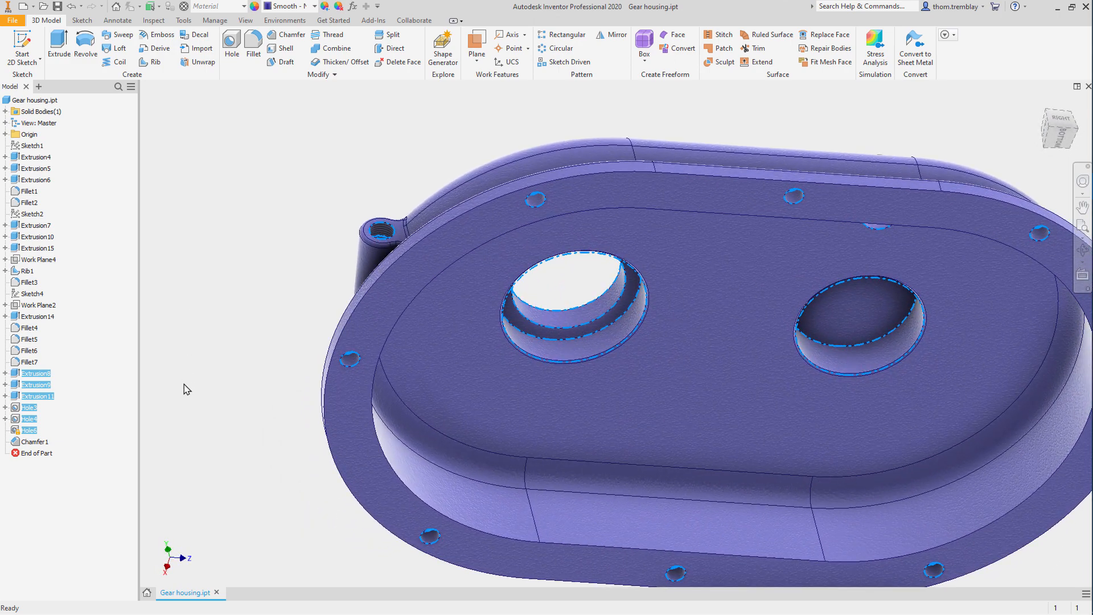
left_click(34, 441)
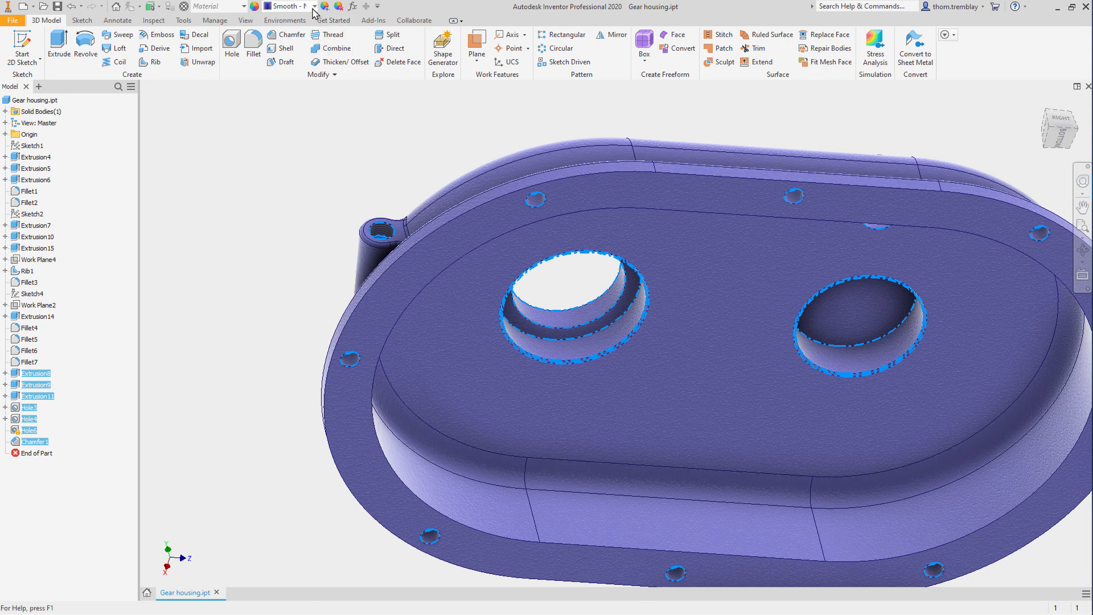
left_click(308, 5)
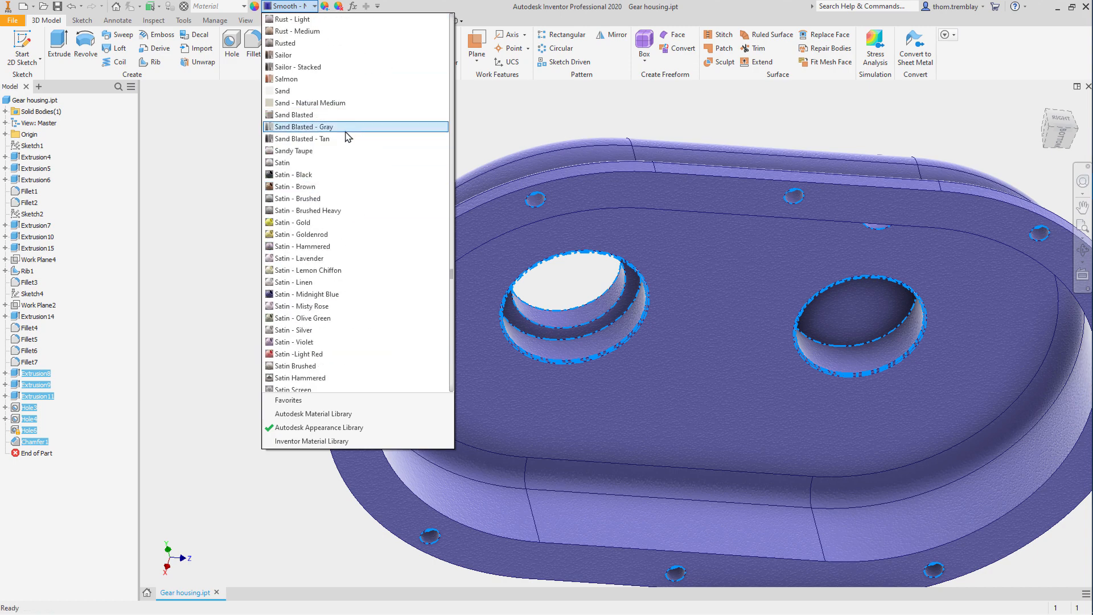
left_click(283, 163)
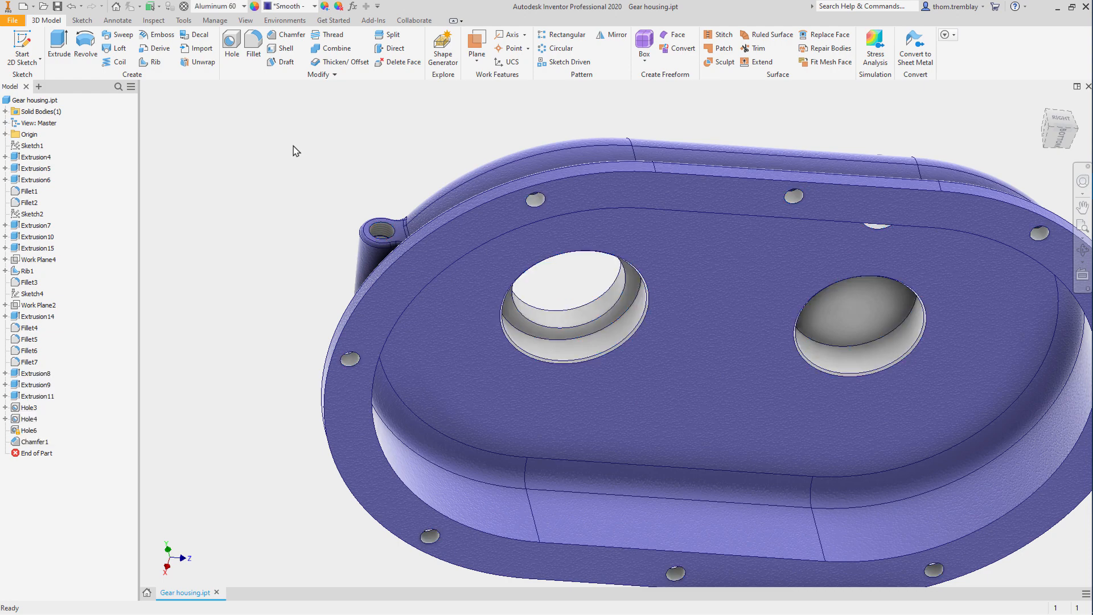
Step: Pick the flange's mating face and browse the Quick Access appearance list for it
right_click(292, 150)
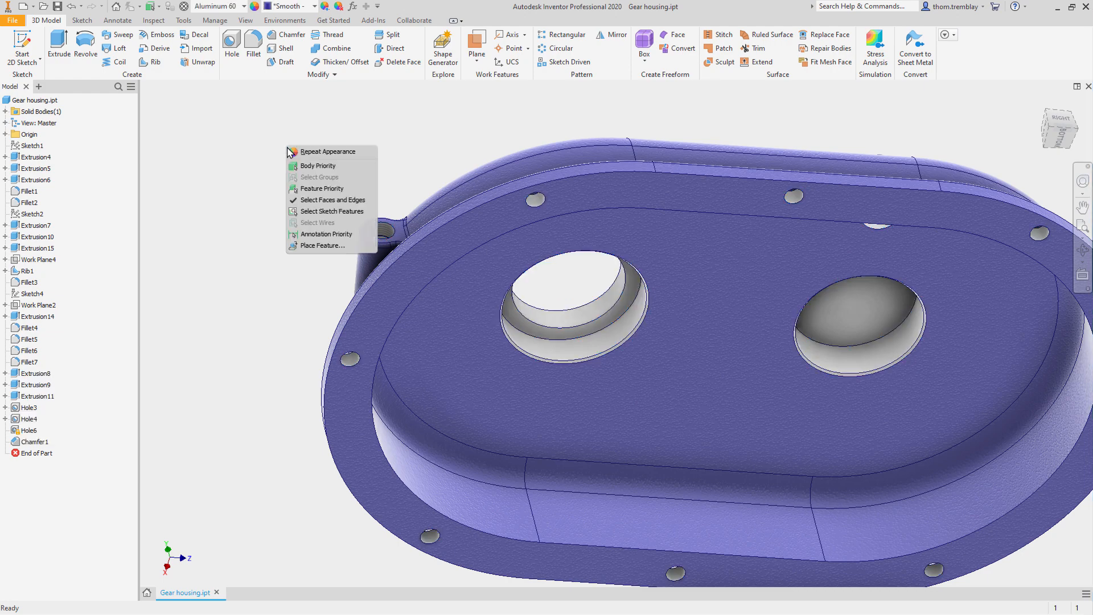
mouse_move(331, 201)
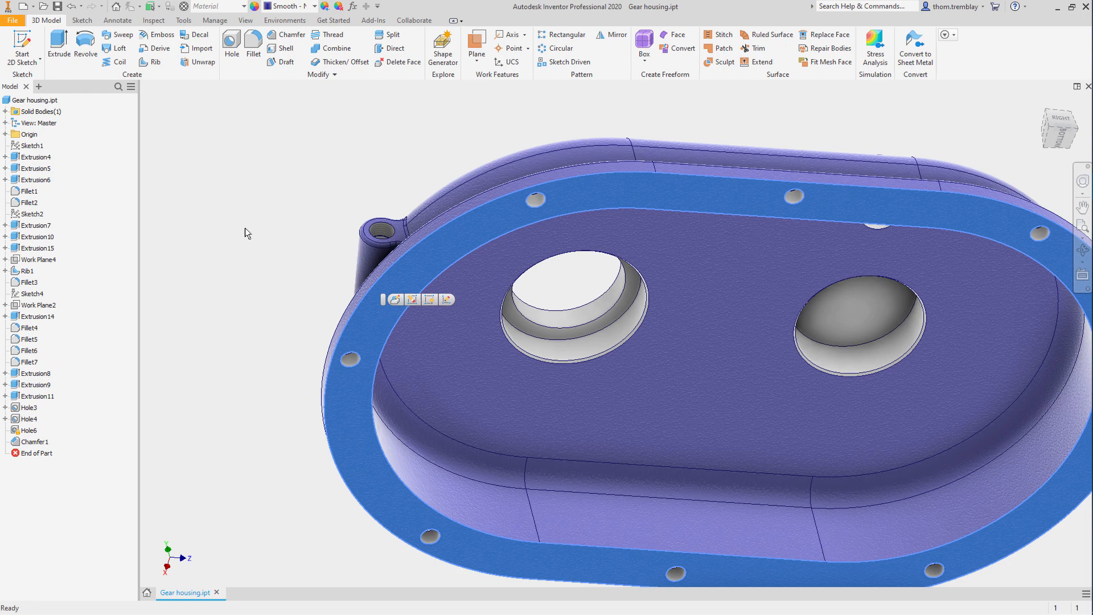
left_click(311, 6)
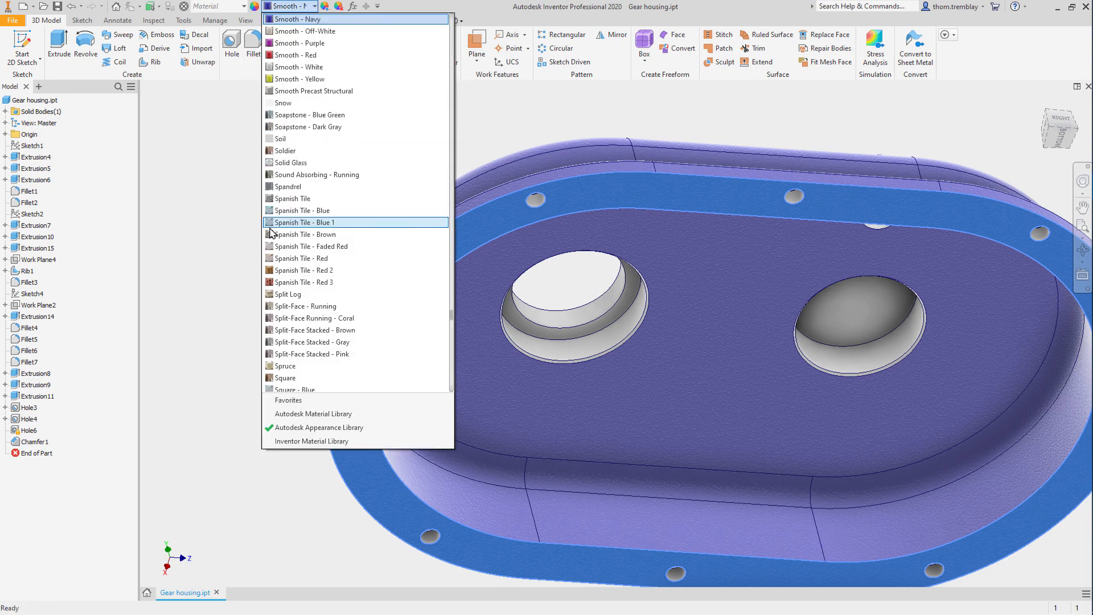
scroll("up", 3)
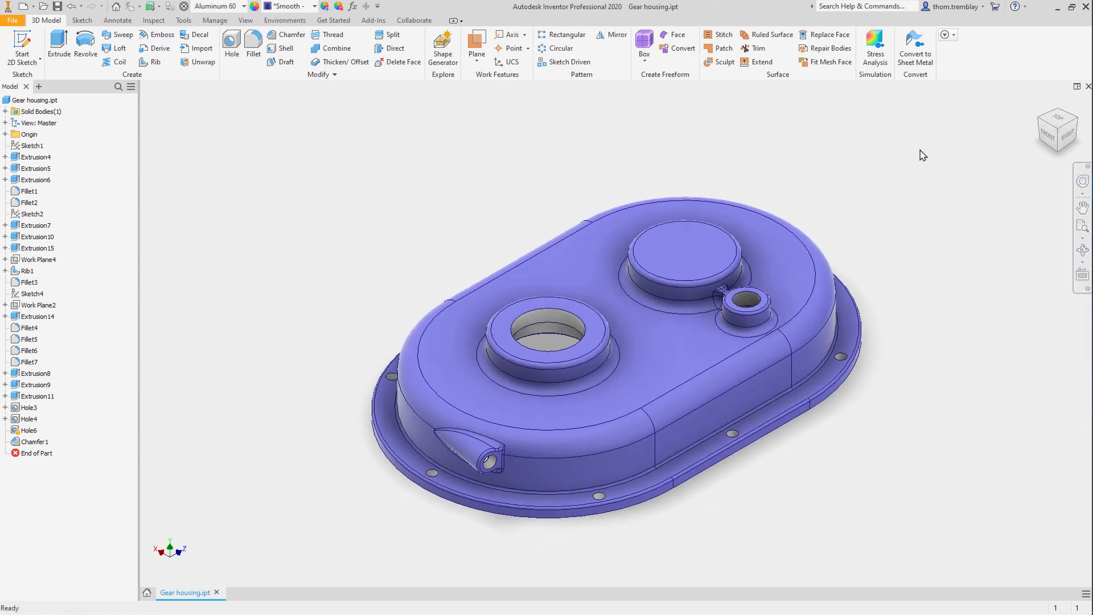
mouse_move(571, 146)
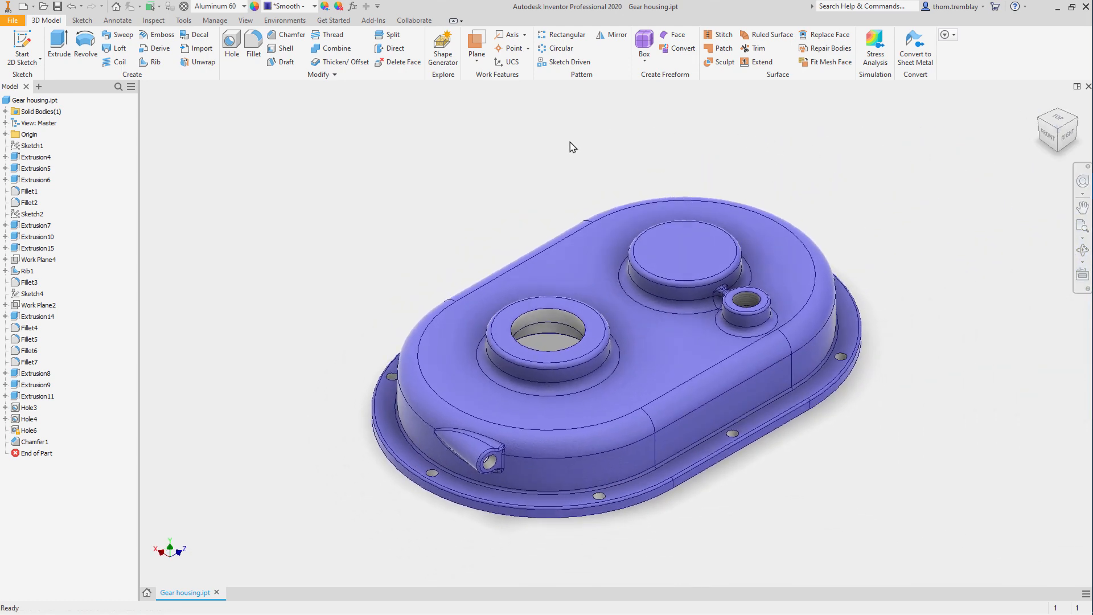
Step: Set the Ray Tracing panel's Lighting and Material Accuracy to Low
left_click(245, 19)
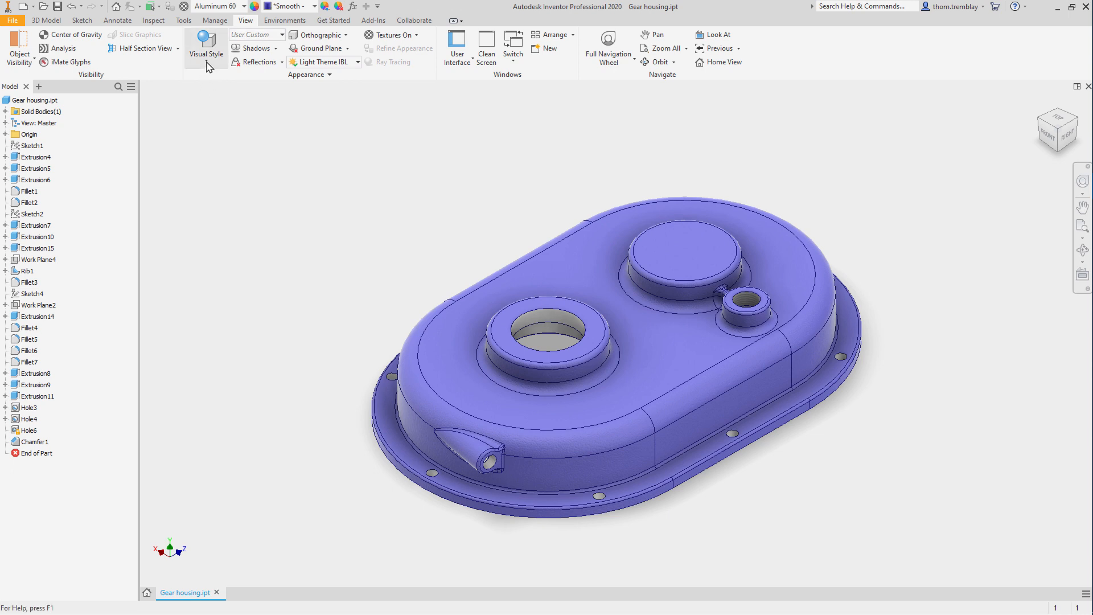
left_click(205, 53)
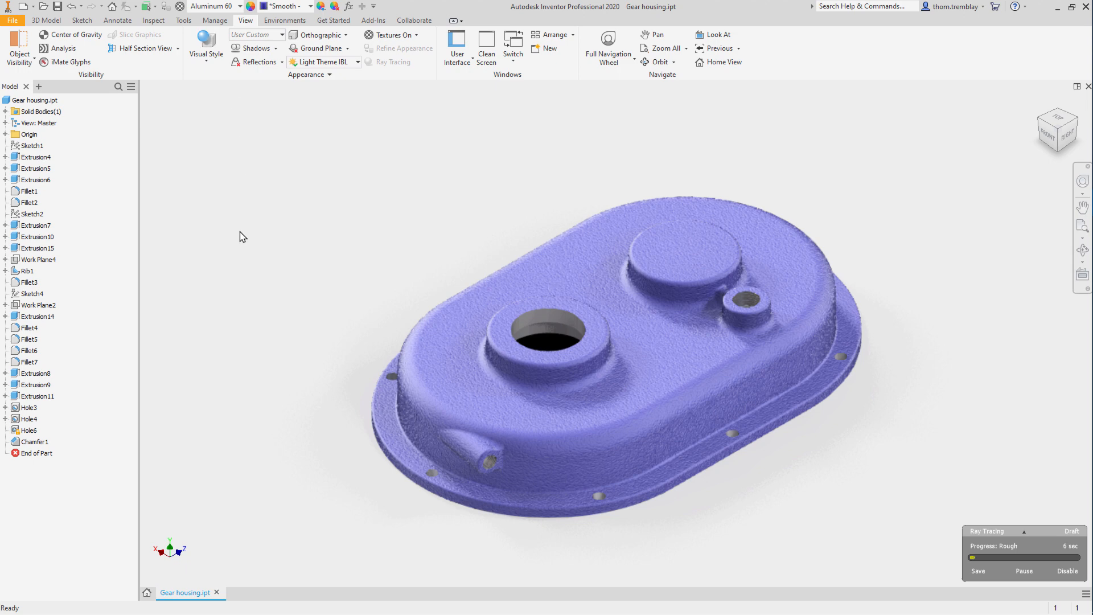
mouse_move(339, 437)
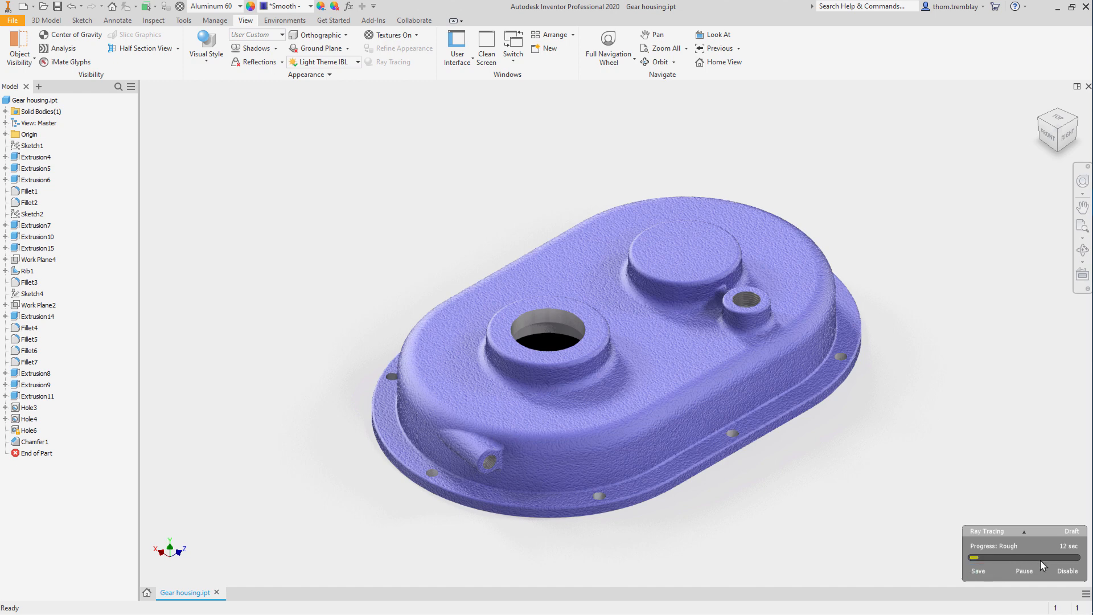
mouse_move(983, 544)
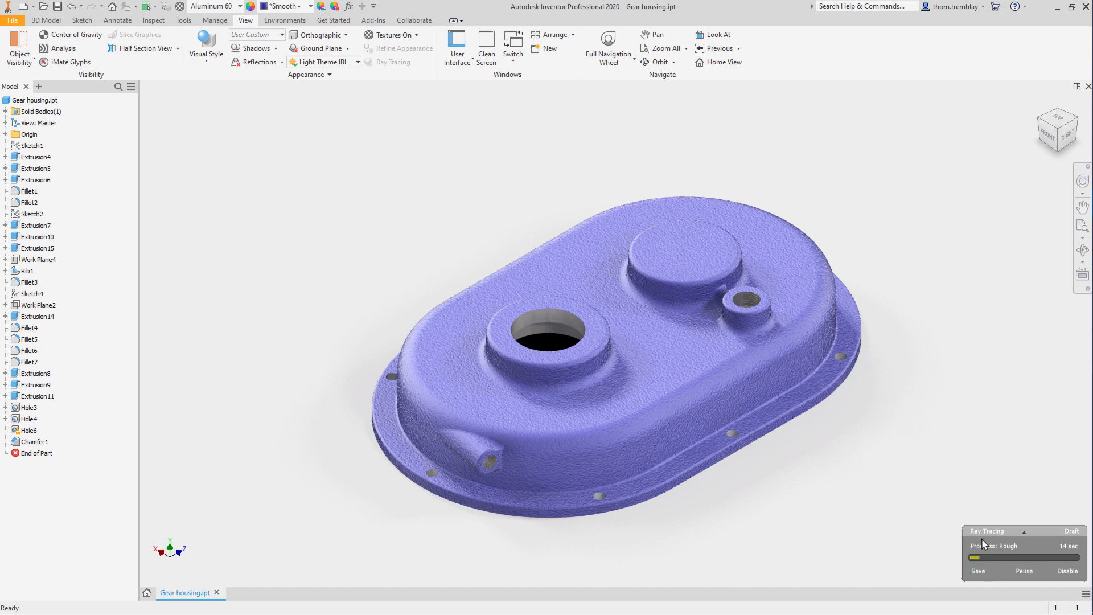
left_click(1024, 531)
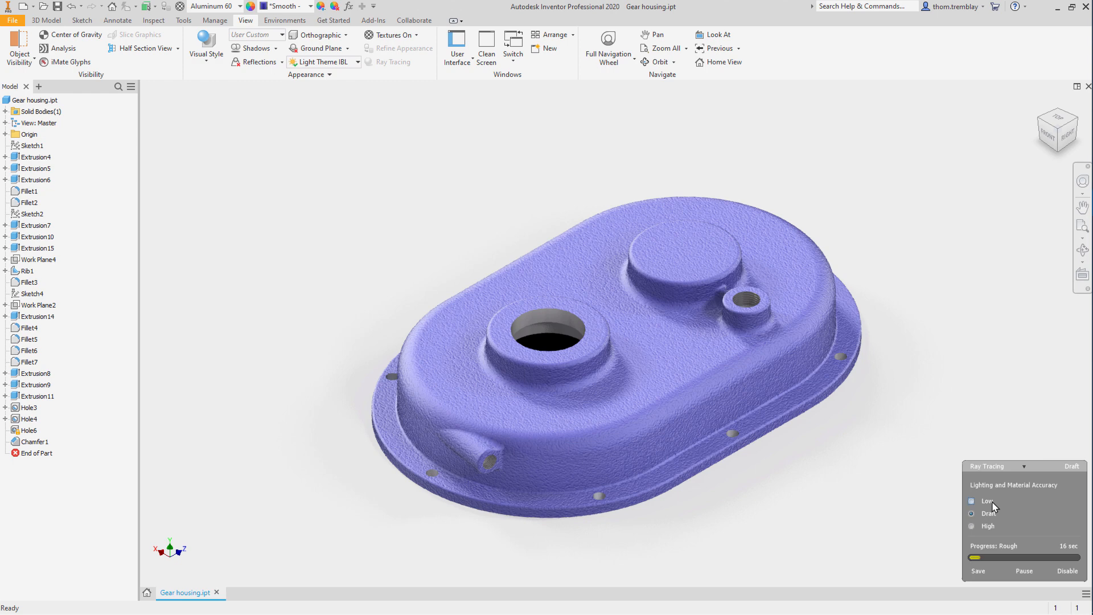
left_click(971, 513)
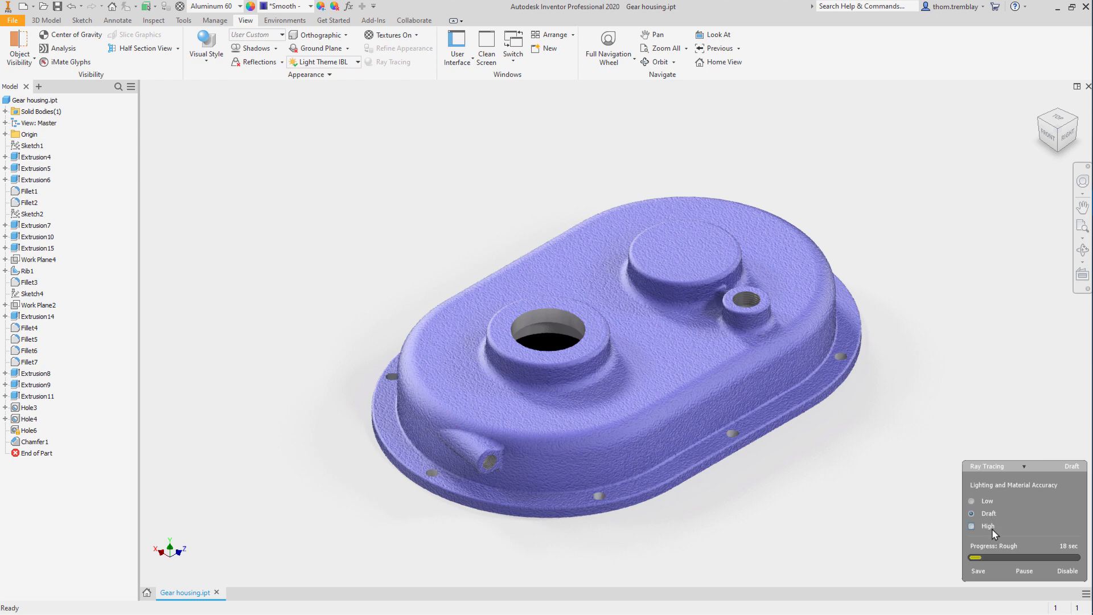
left_click(971, 501)
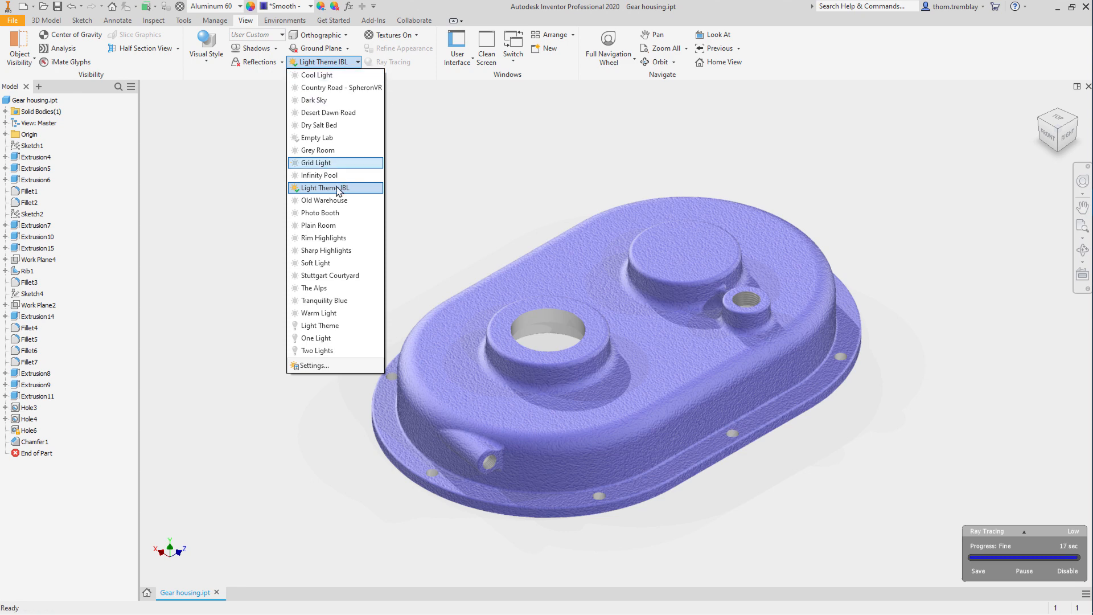
Step: Try the Old Warehouse lighting style, then switch to Empty Lab
left_click(323, 200)
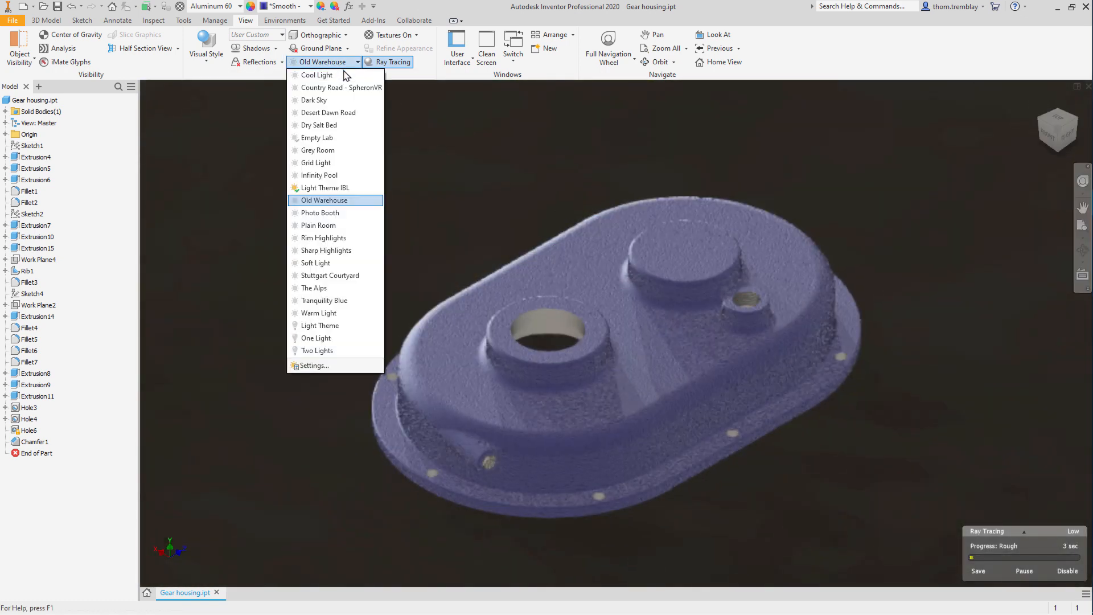
mouse_move(317, 138)
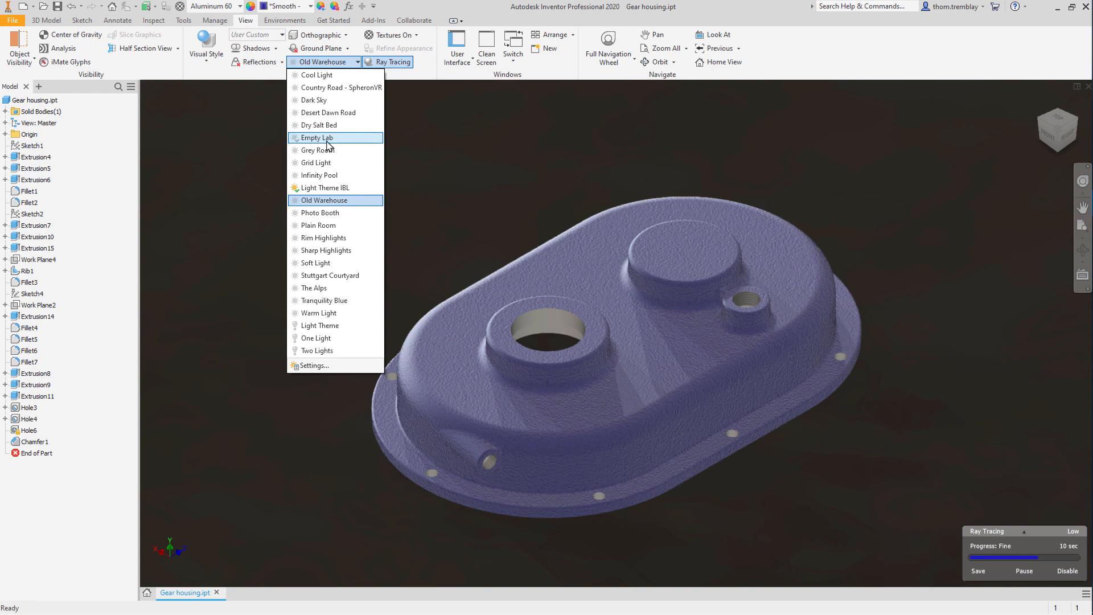
left_click(314, 138)
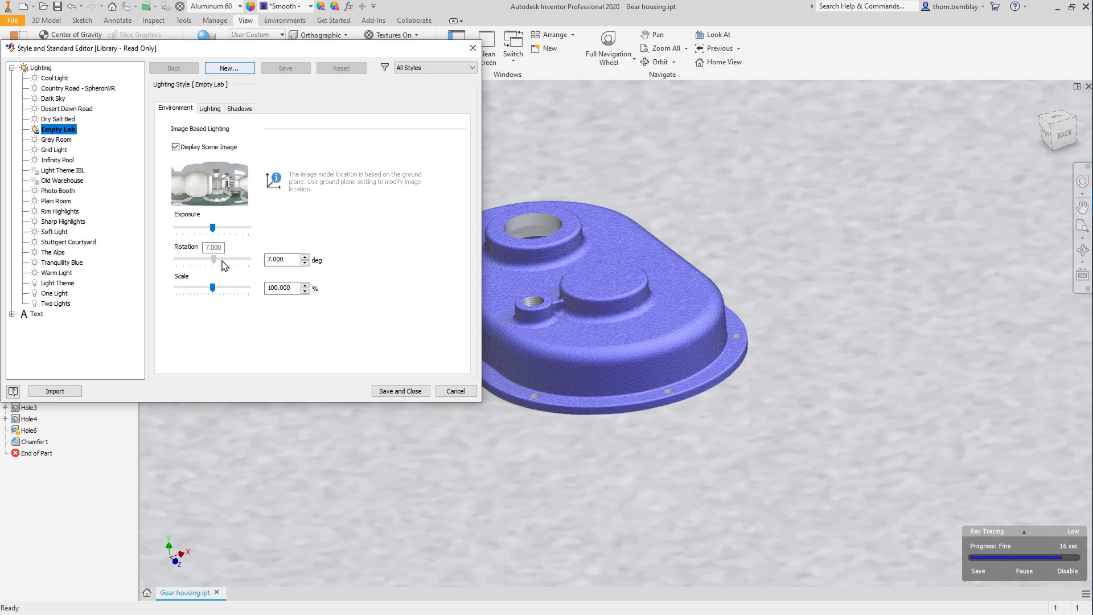
Step: Reset Empty Lab rotation to 0, hide its scene image, and save and close
left_click_drag(214, 260, 229, 259)
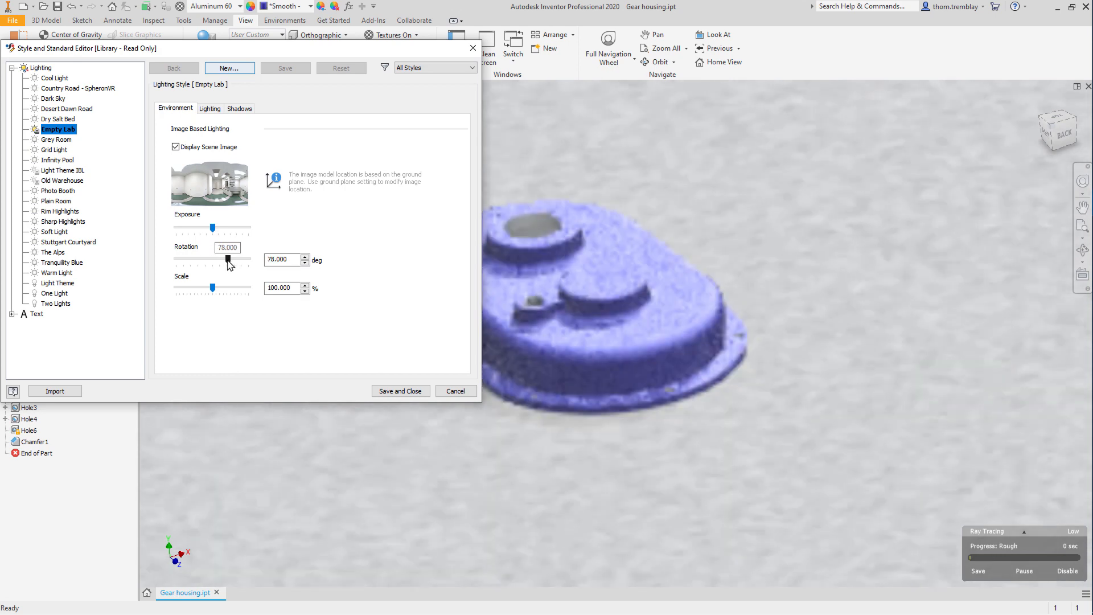
left_click(400, 390)
type("0")
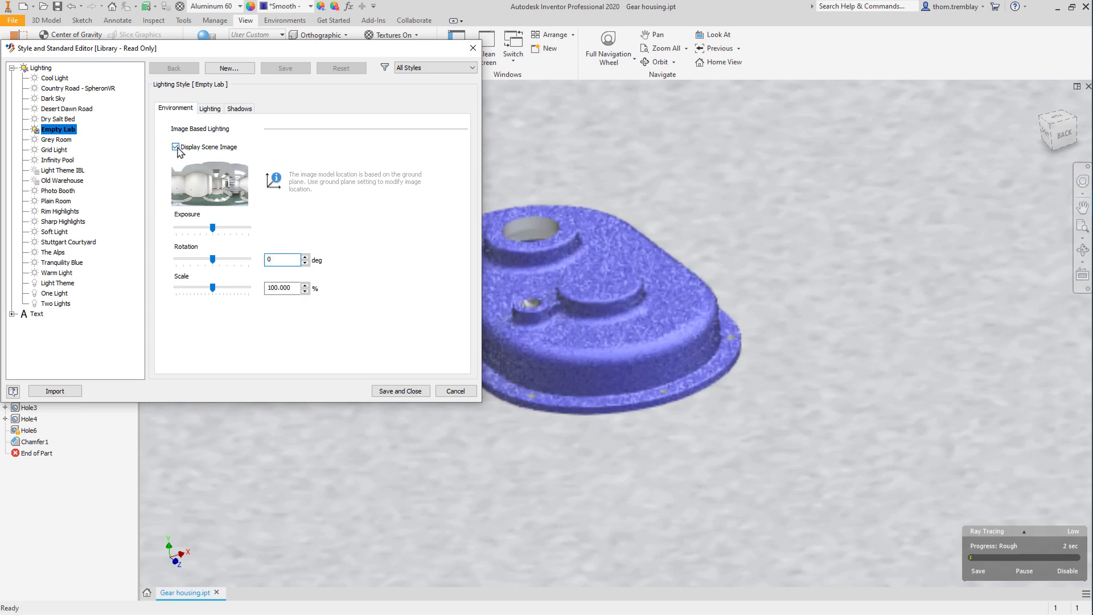
left_click(176, 147)
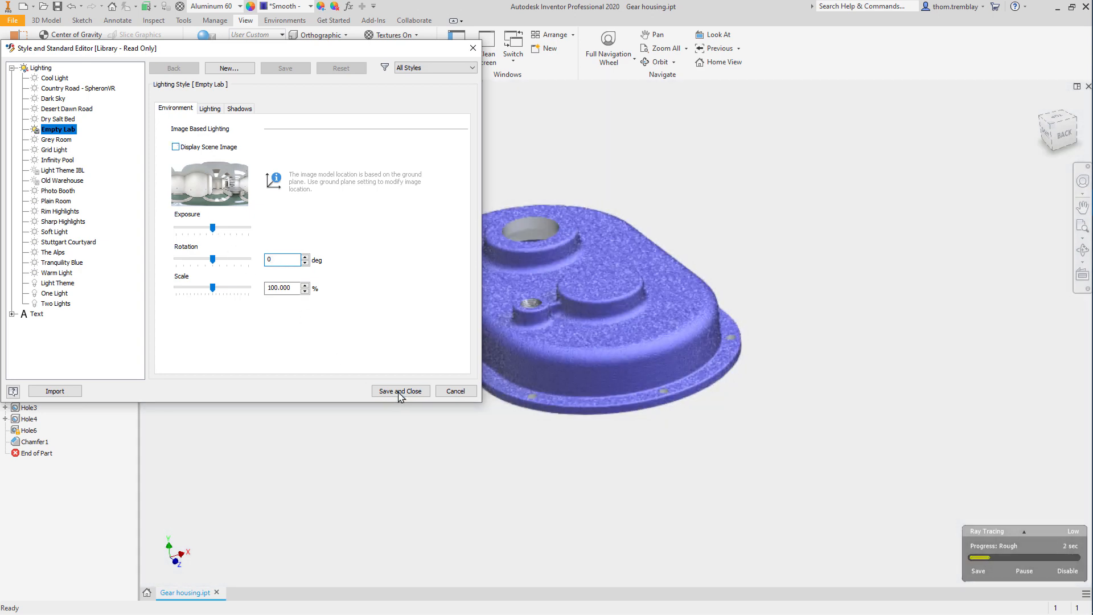
left_click(400, 390)
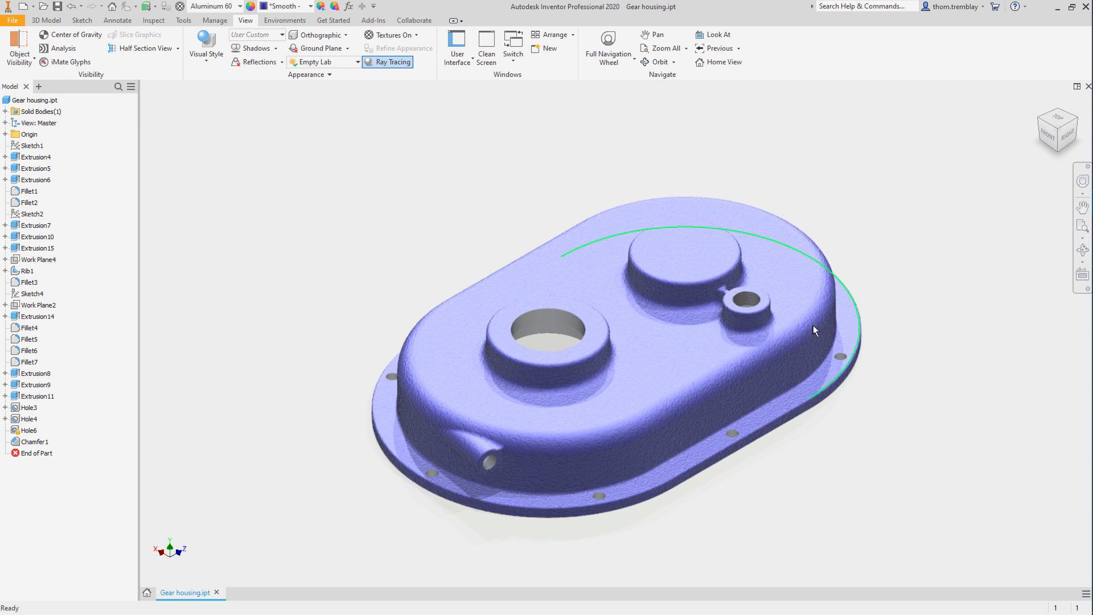
Step: Open the File menu to show the recent documents list
left_click(317, 268)
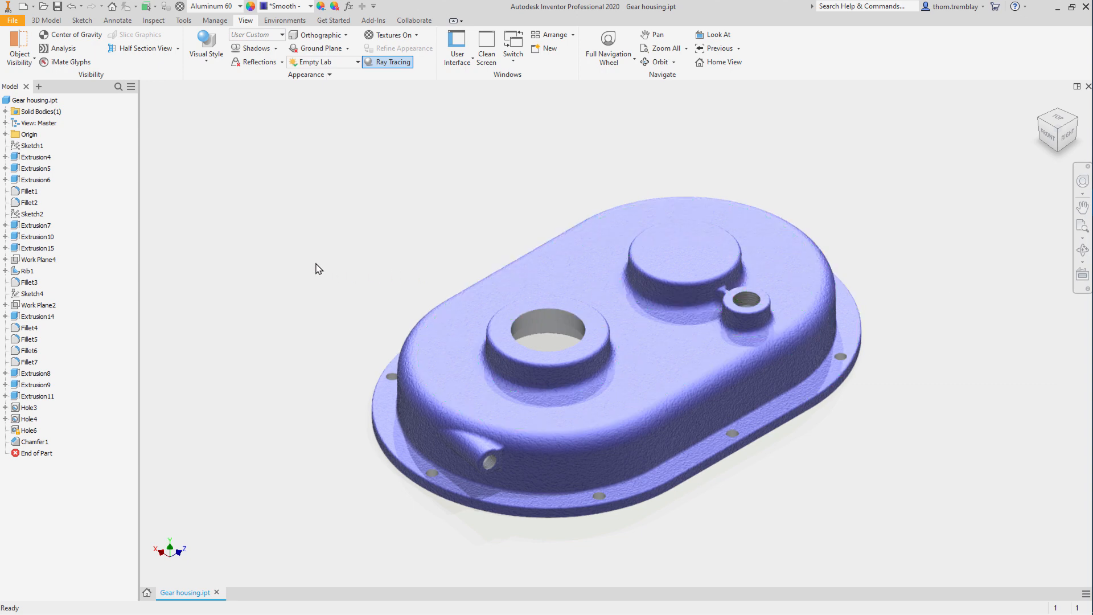
mouse_move(329, 258)
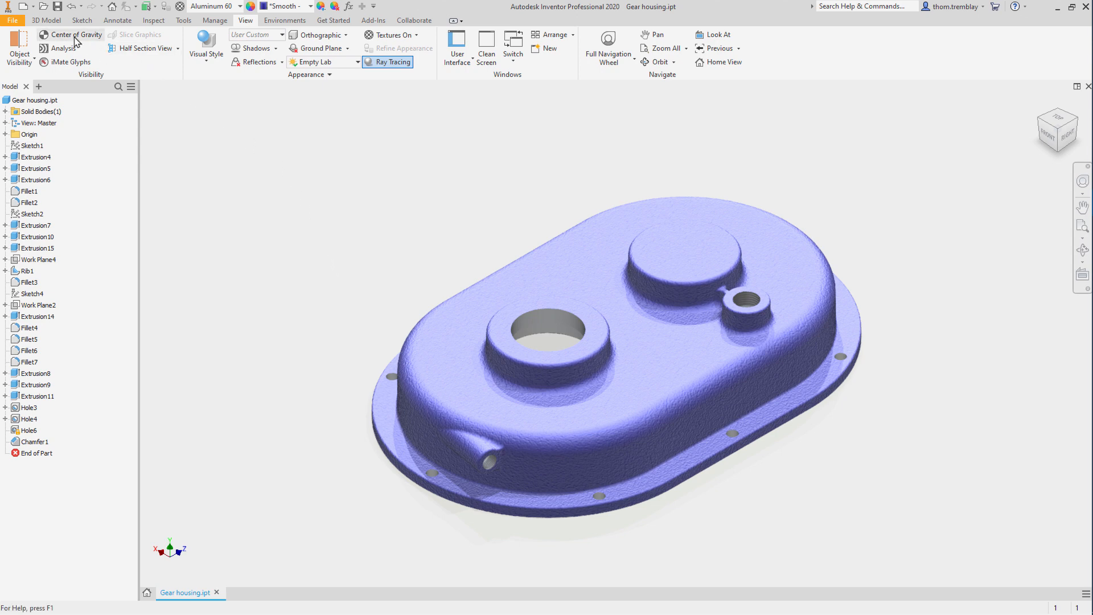
left_click(13, 19)
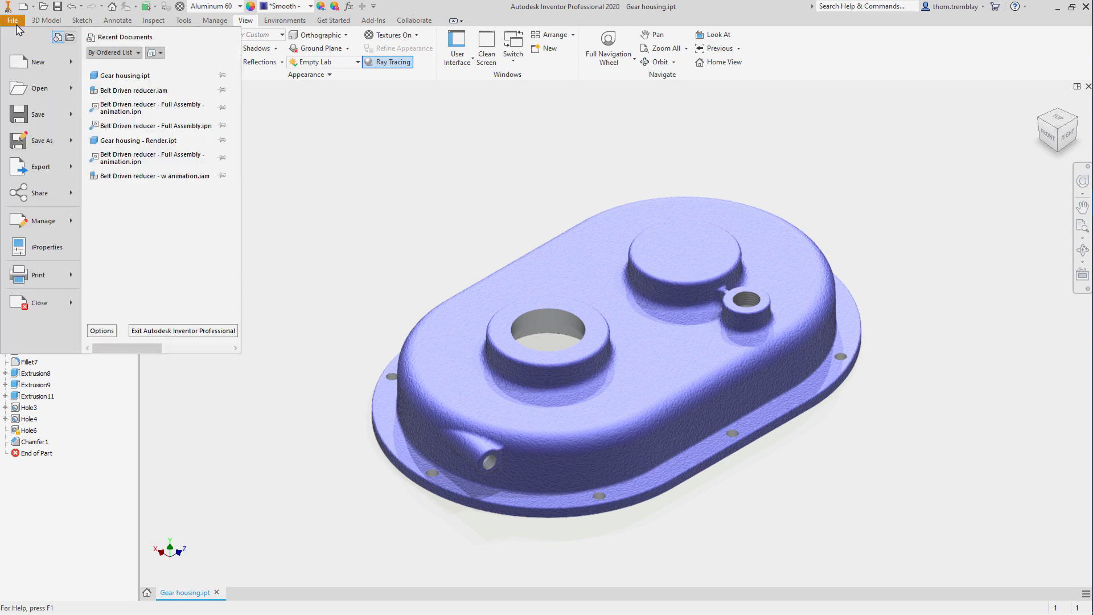
Step: Export the ray-traced housing view as a PNG image named Gear housing.png
left_click(40, 167)
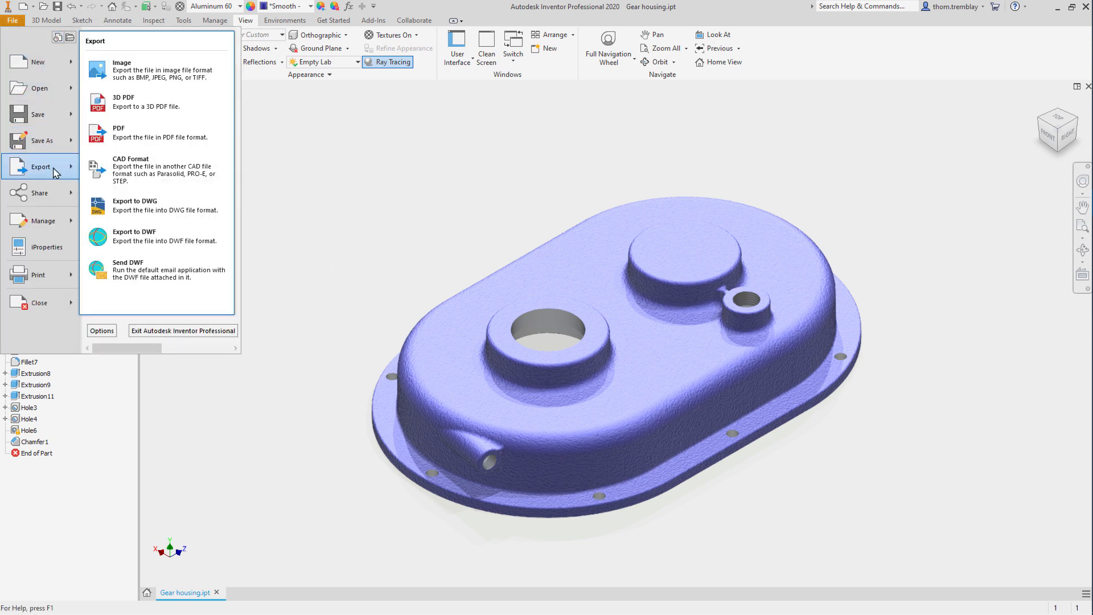
left_click(121, 62)
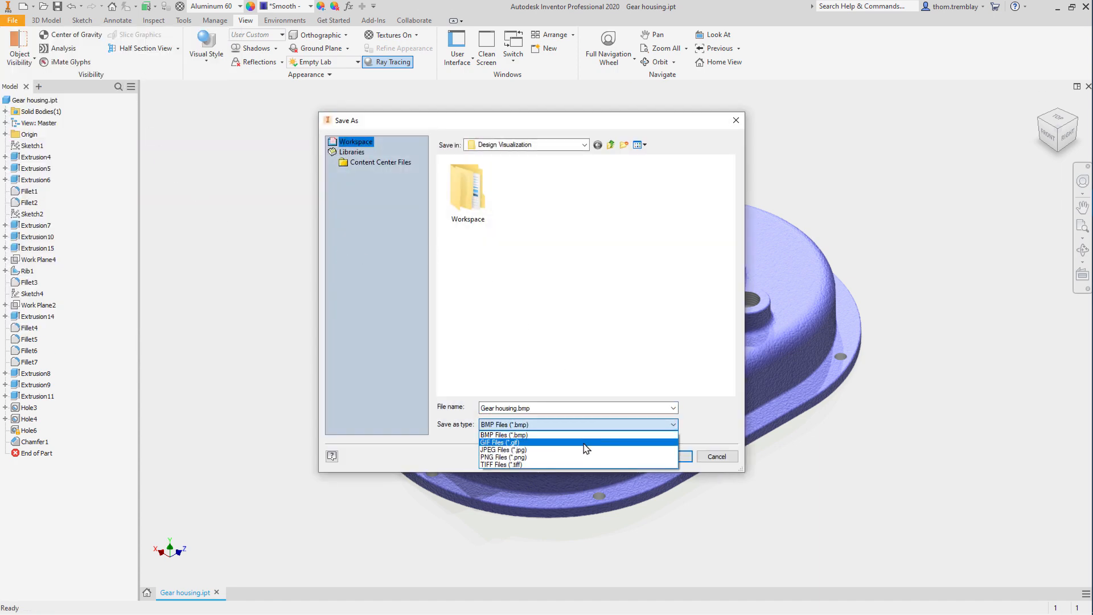
left_click(502, 457)
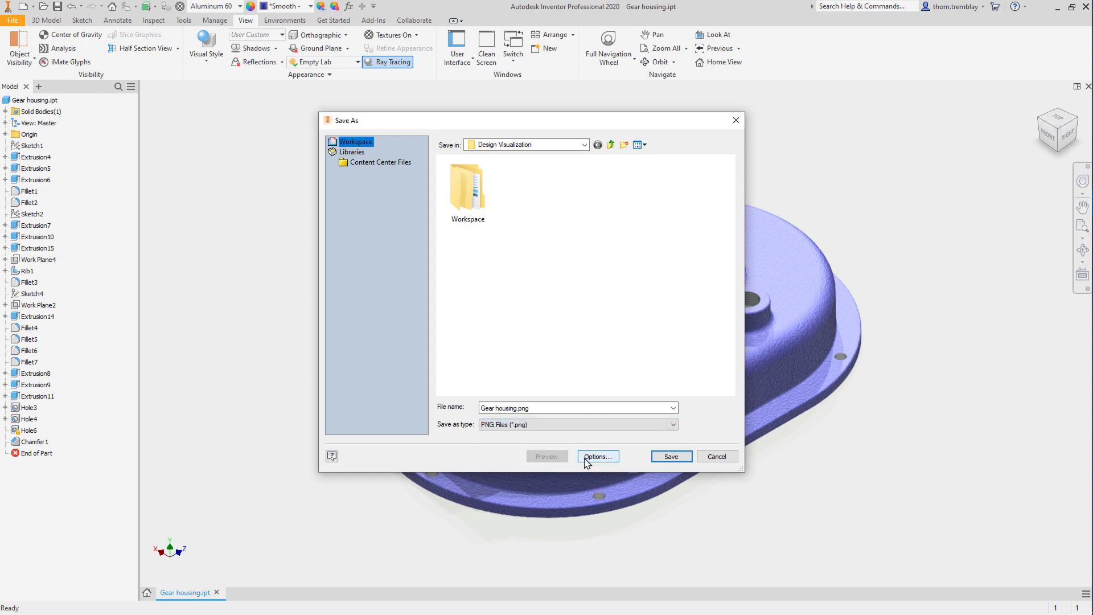
left_click(670, 456)
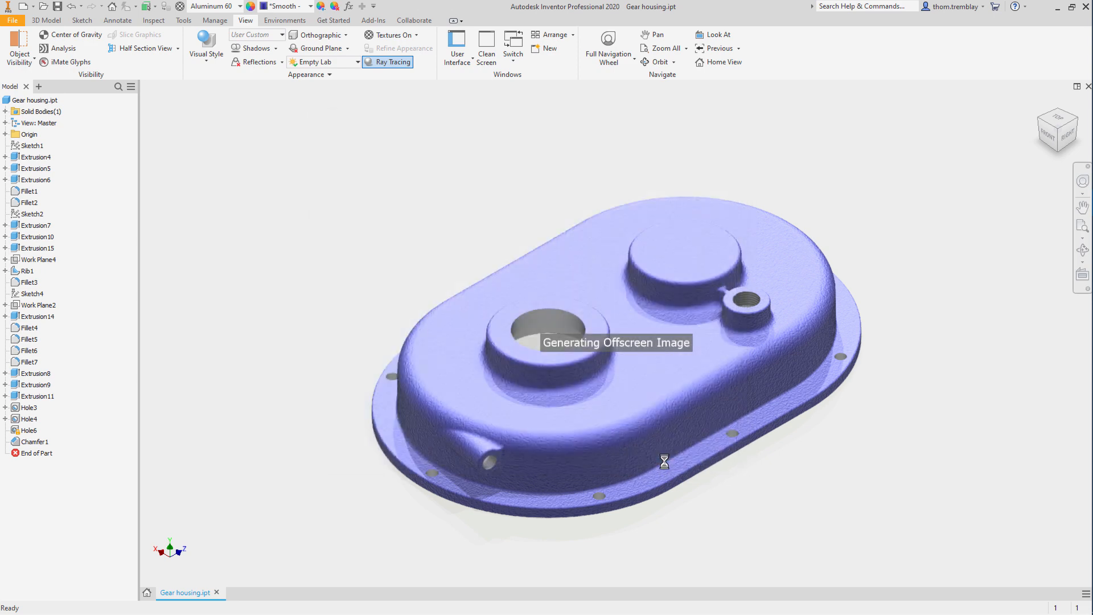
mouse_move(664, 465)
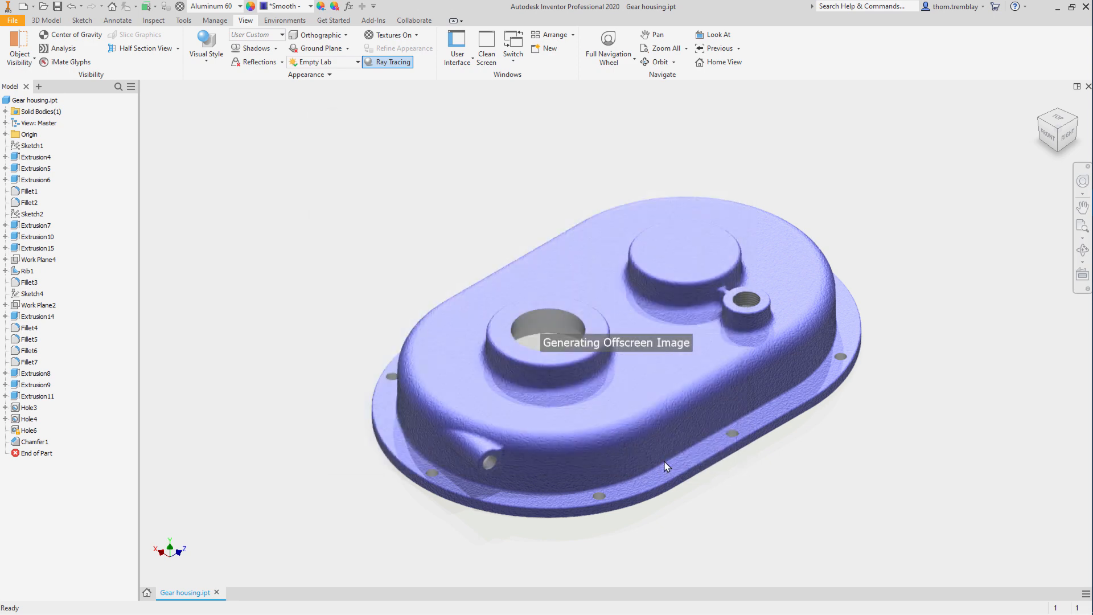